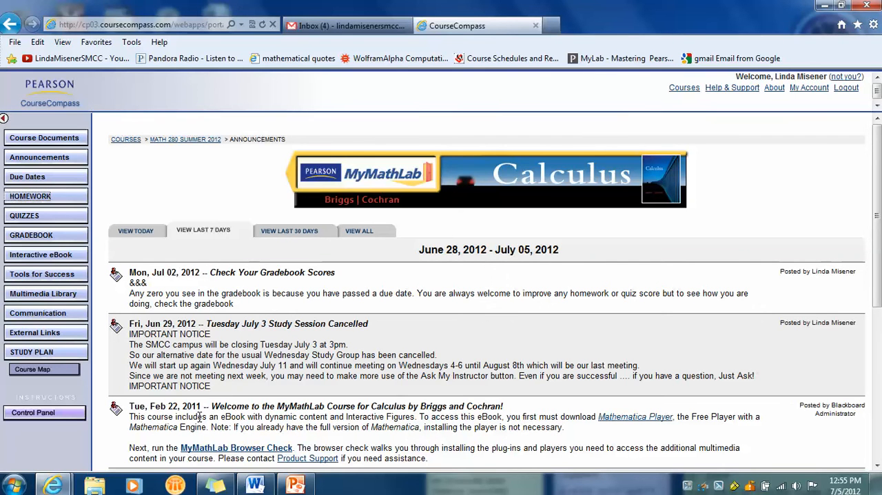
{"action": "mouse_move", "coordinate": [86, 206]}
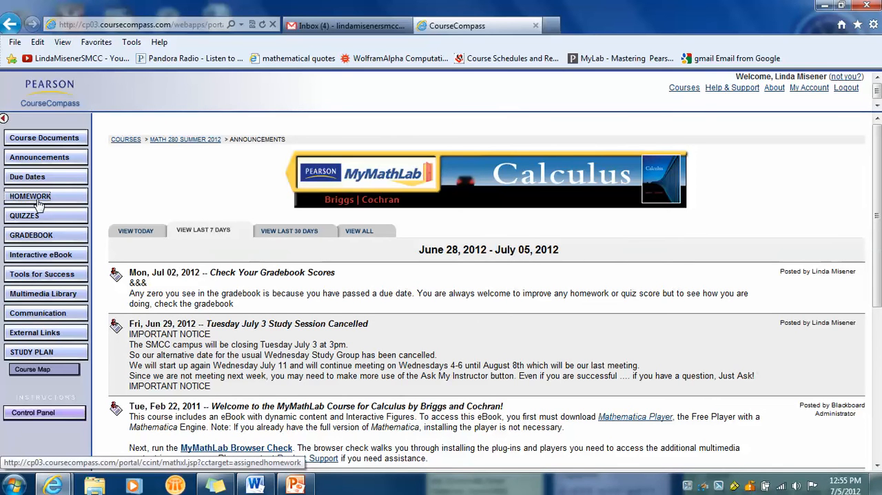
- Go to the Homework list and open the 13.9 Lagrange Multipliers assignment
{"action": "left_click", "coordinate": [31, 195]}
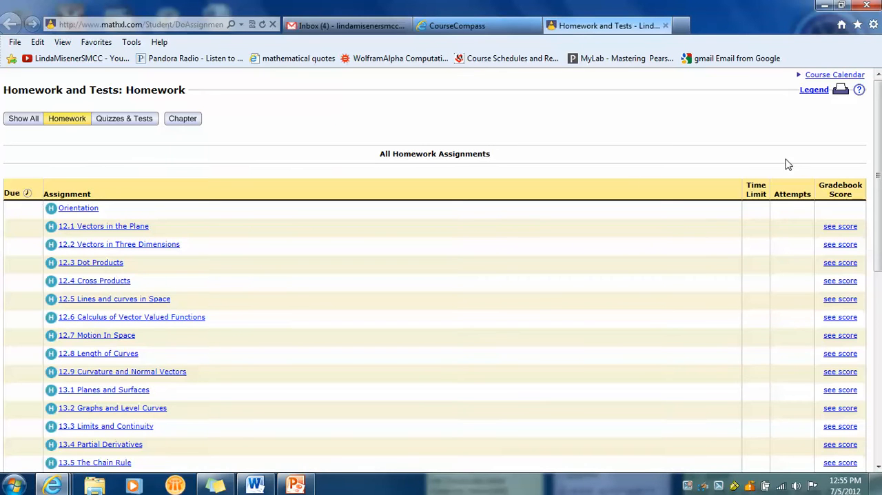
{"action": "scroll", "scroll_direction": "down", "scroll_amount": 3}
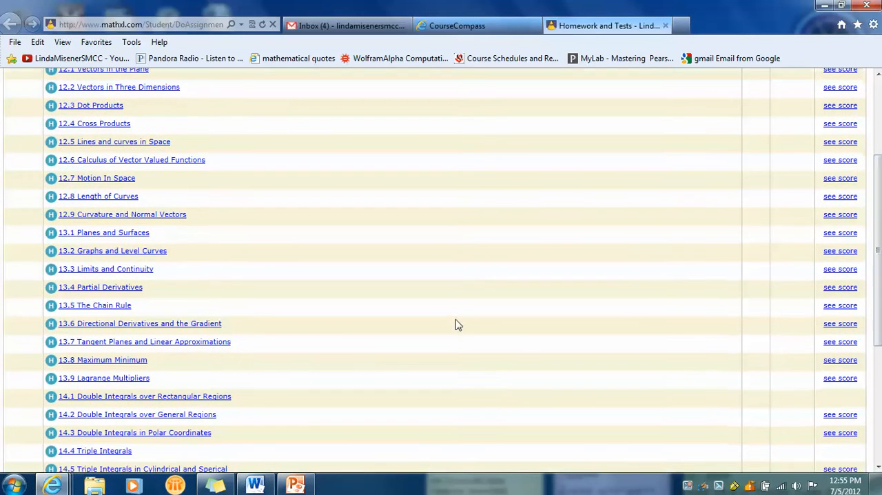
{"action": "left_click", "coordinate": [104, 378]}
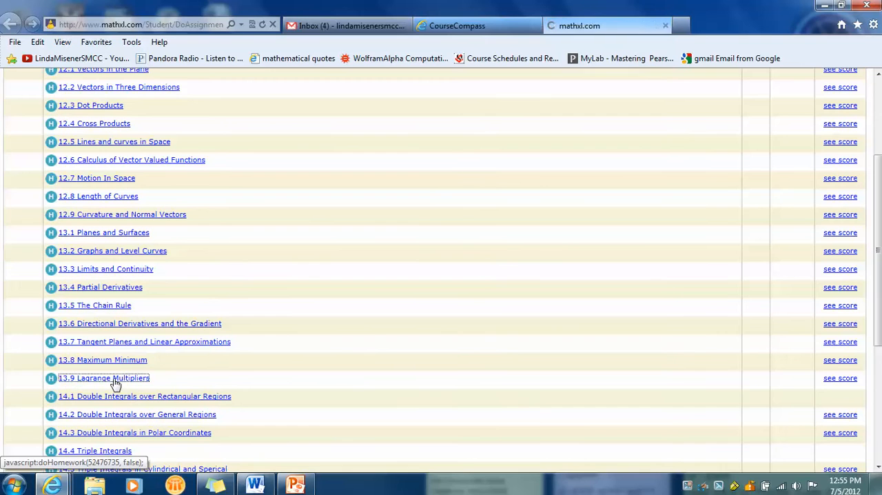
{"action": "left_click", "coordinate": [103, 377]}
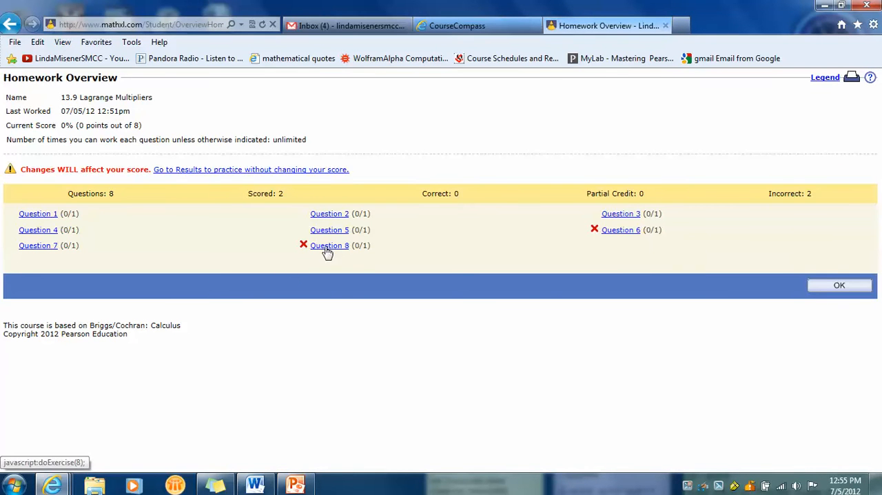
- Open question 8, exercise 13.9.27, and put the cursor in the empty L answer box
{"action": "left_click", "coordinate": [330, 246]}
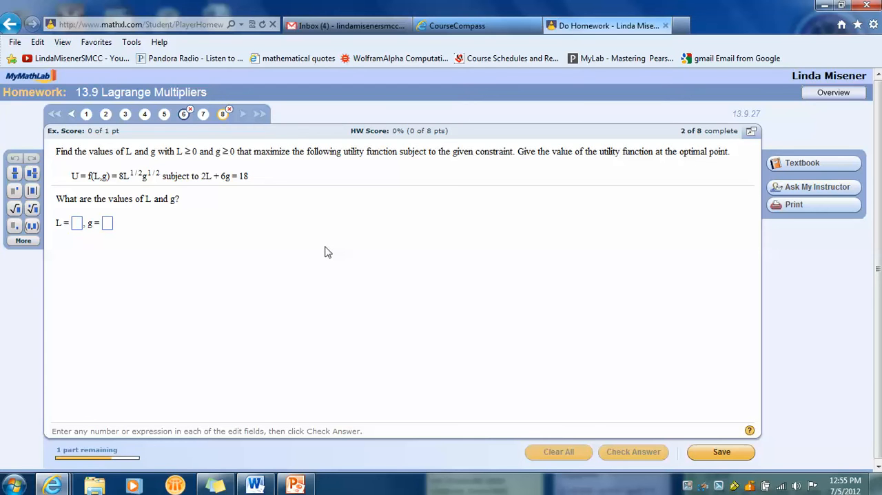
{"action": "left_click", "coordinate": [76, 223]}
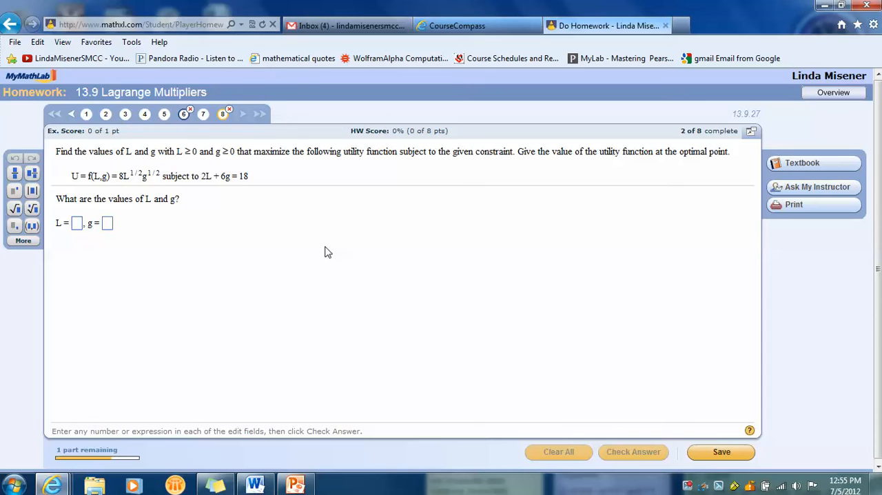
{"action": "left_click", "coordinate": [76, 222]}
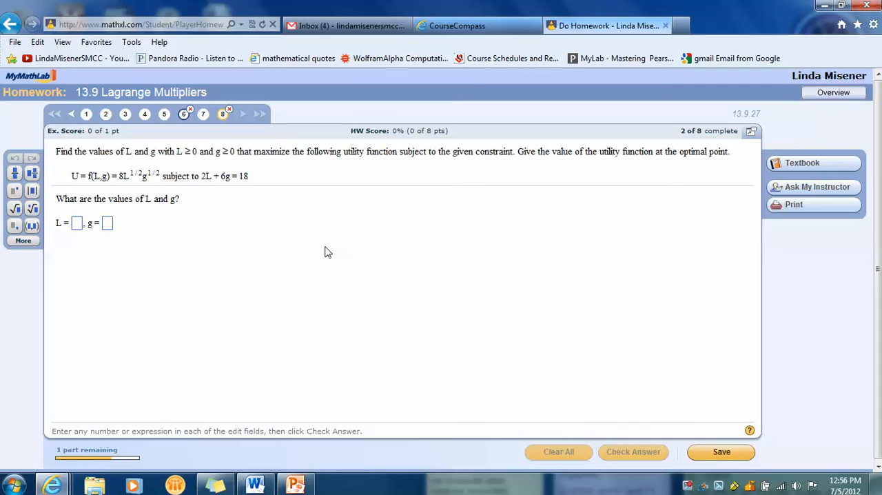
{"action": "left_click", "coordinate": [76, 223]}
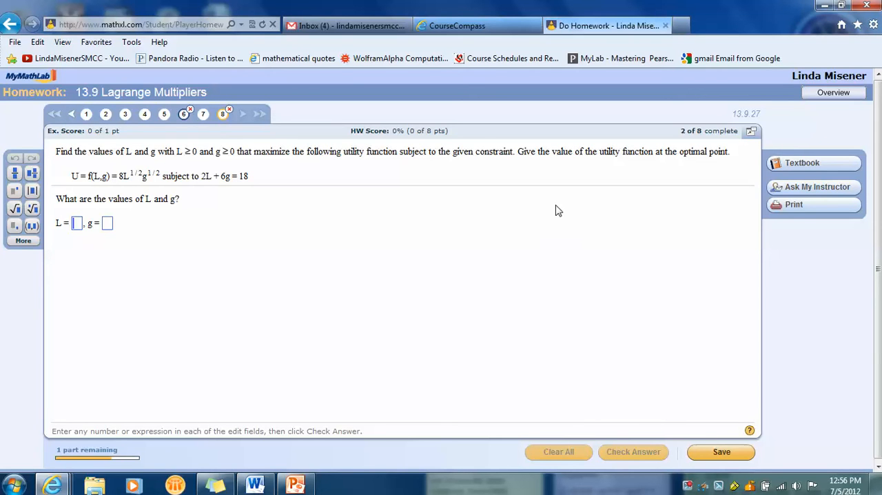
{"action": "mouse_move", "coordinate": [706, 183]}
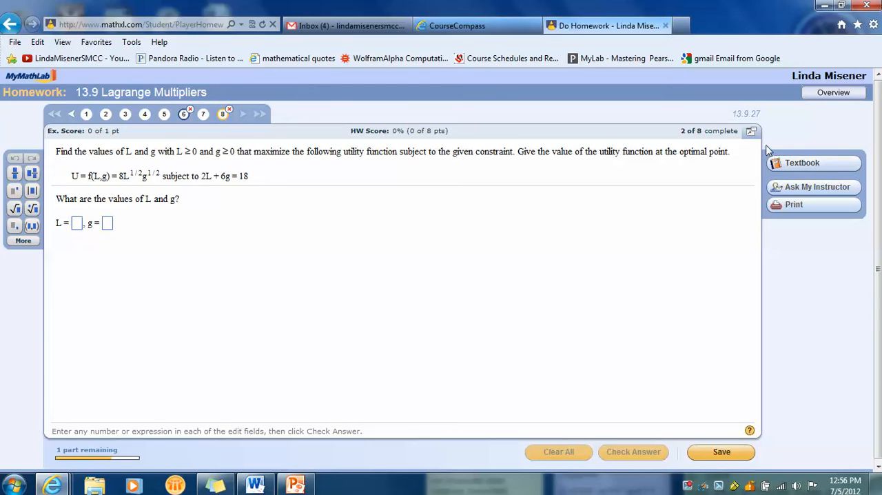
{"action": "mouse_move", "coordinate": [760, 121]}
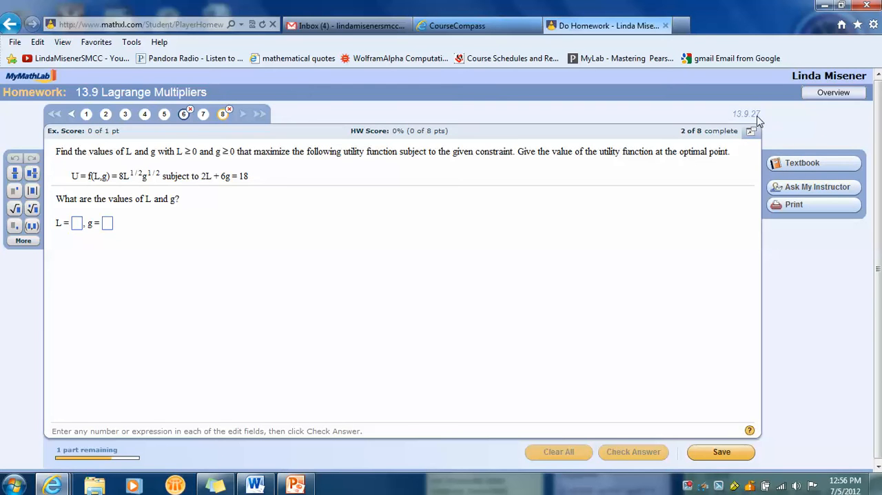
{"action": "left_click", "coordinate": [76, 222]}
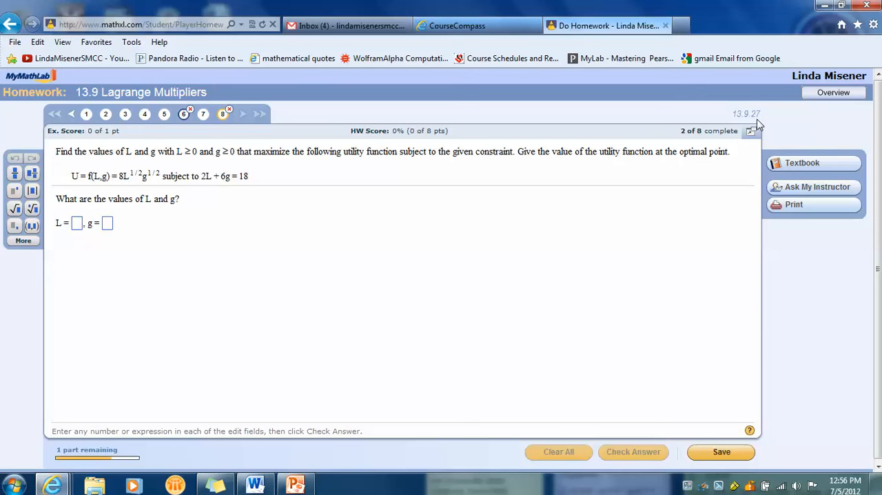
{"action": "left_click", "coordinate": [76, 222]}
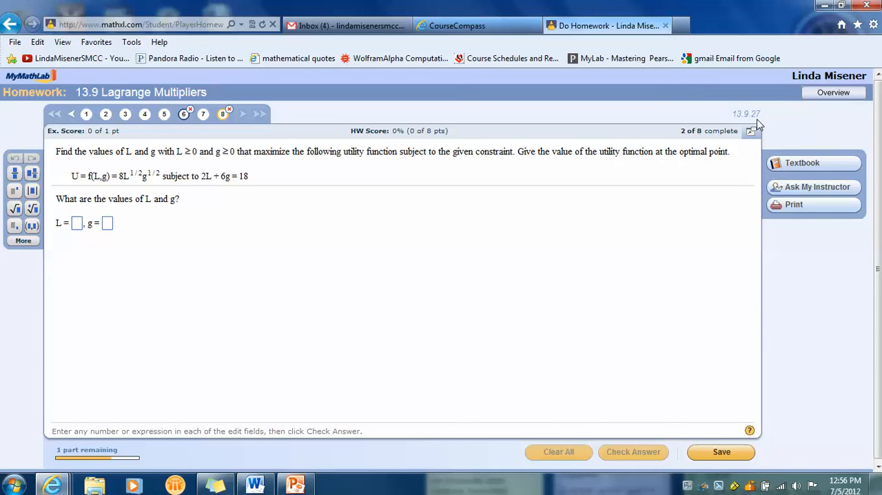
{"action": "left_click", "coordinate": [76, 223]}
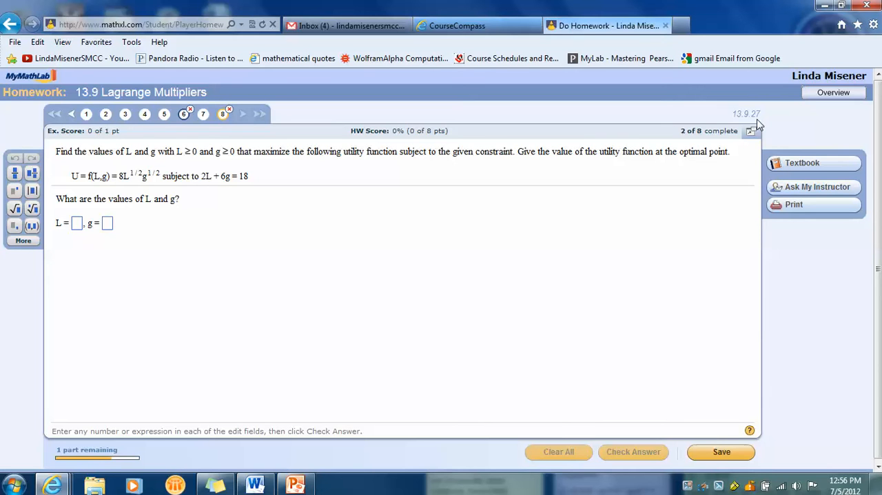
{"action": "left_click", "coordinate": [76, 223]}
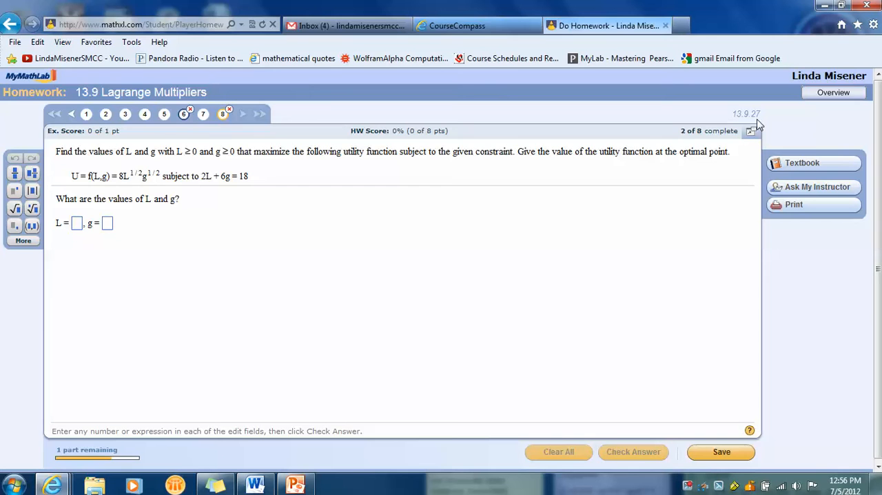
{"action": "mouse_move", "coordinate": [765, 123]}
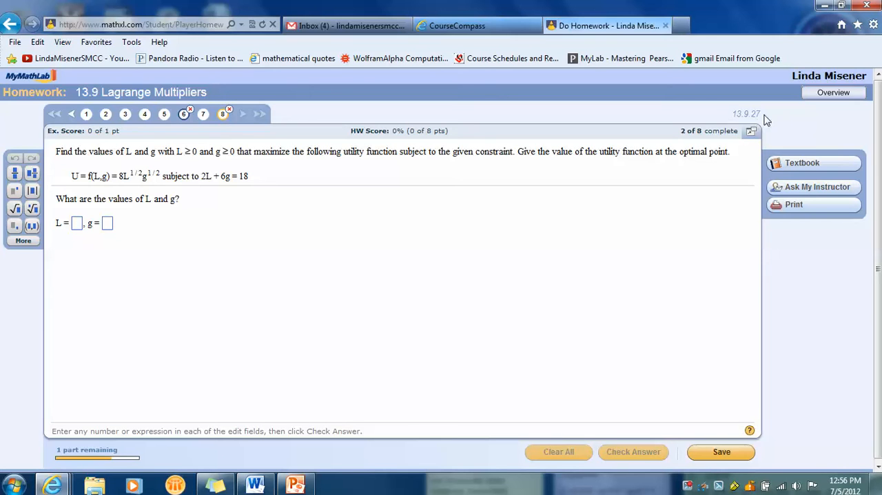
{"action": "left_click", "coordinate": [76, 223]}
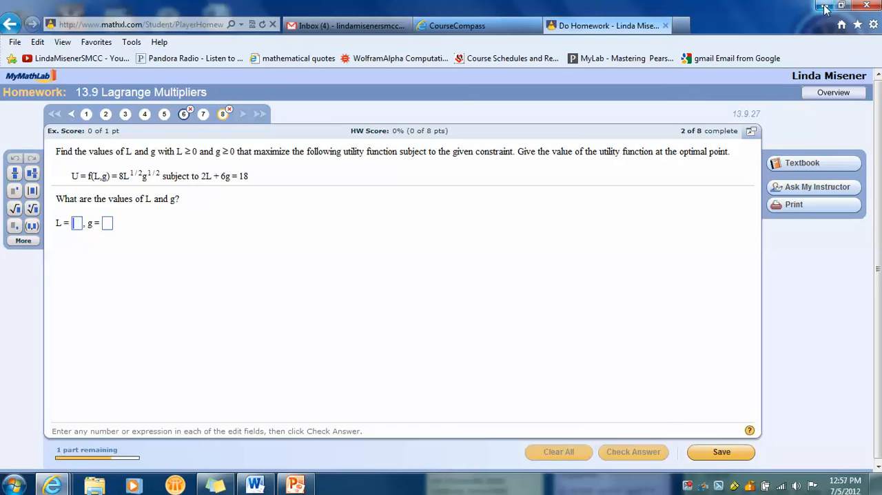
{"action": "mouse_move", "coordinate": [825, 8]}
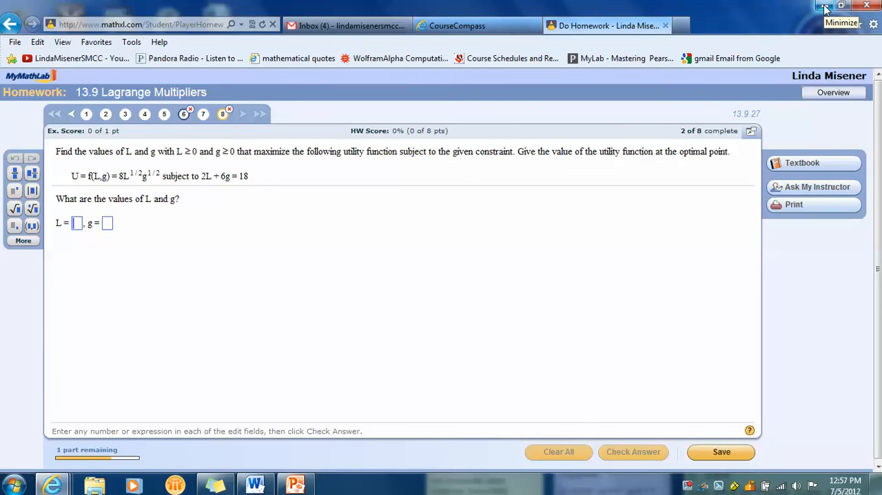
- Minimize the homework window and launch a new Internet Explorer window on Google
{"action": "left_click", "coordinate": [841, 6]}
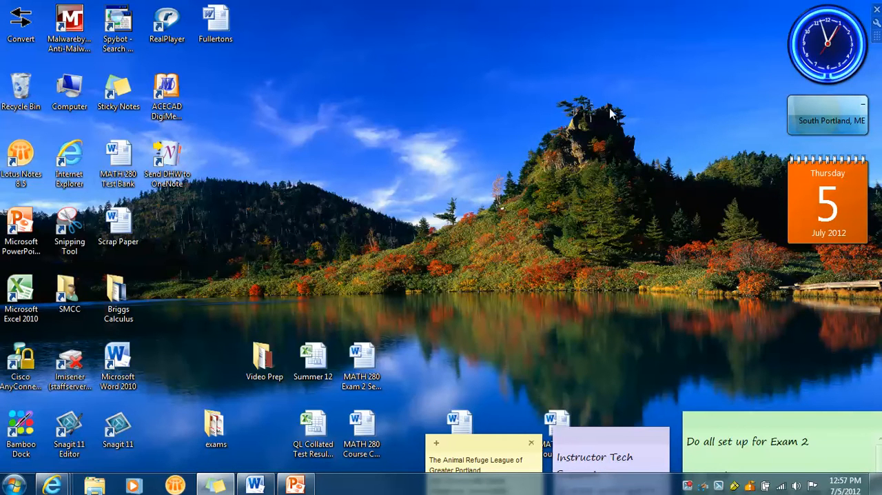
{"action": "mouse_move", "coordinate": [392, 175]}
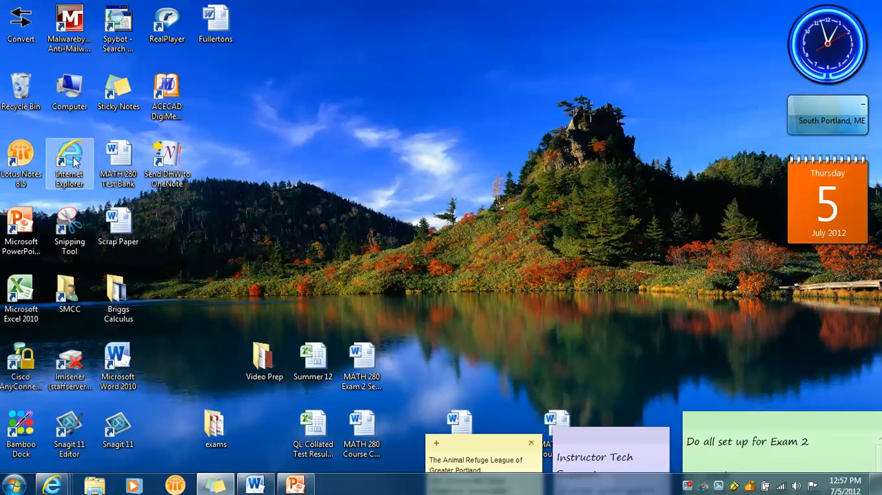
{"action": "double_click", "coordinate": [69, 164]}
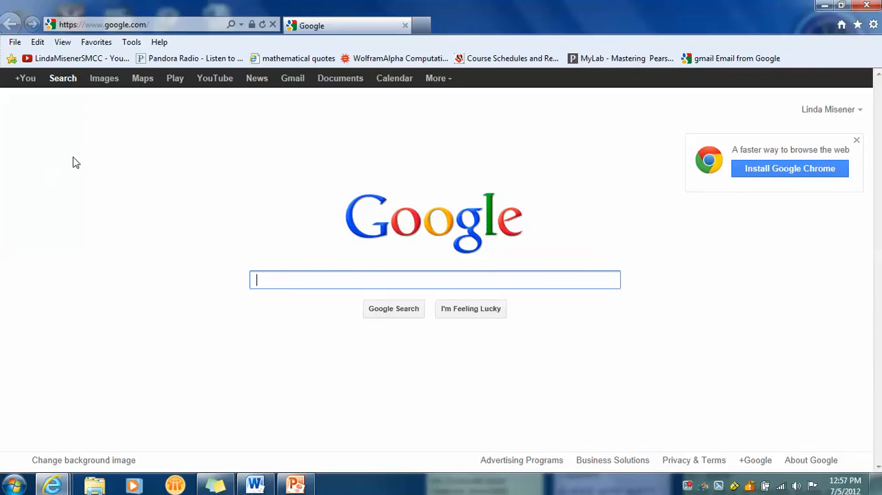
{"action": "mouse_move", "coordinate": [452, 153]}
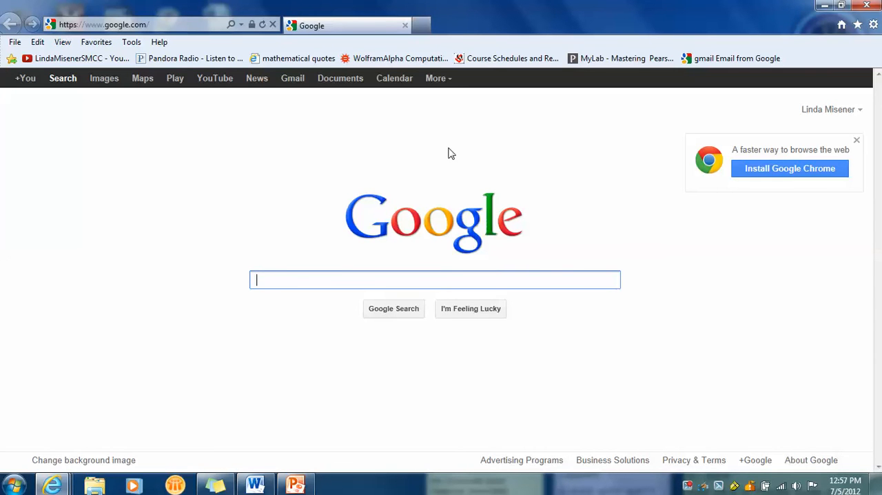
{"action": "left_click", "coordinate": [621, 58]}
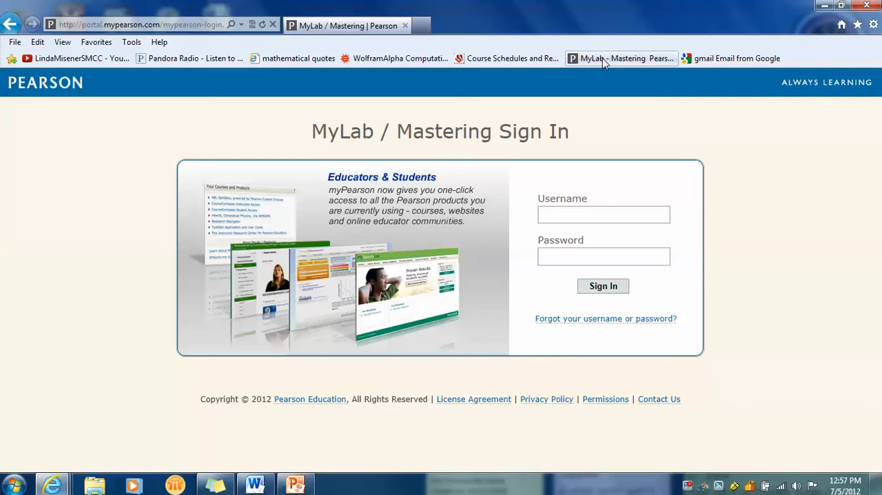
{"action": "type", "text": "lindamisener"}
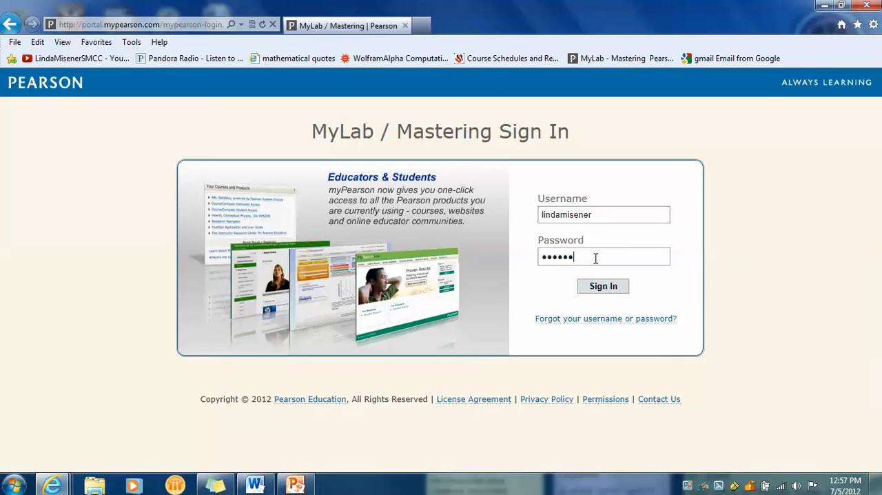
{"action": "type", "text": "••••"}
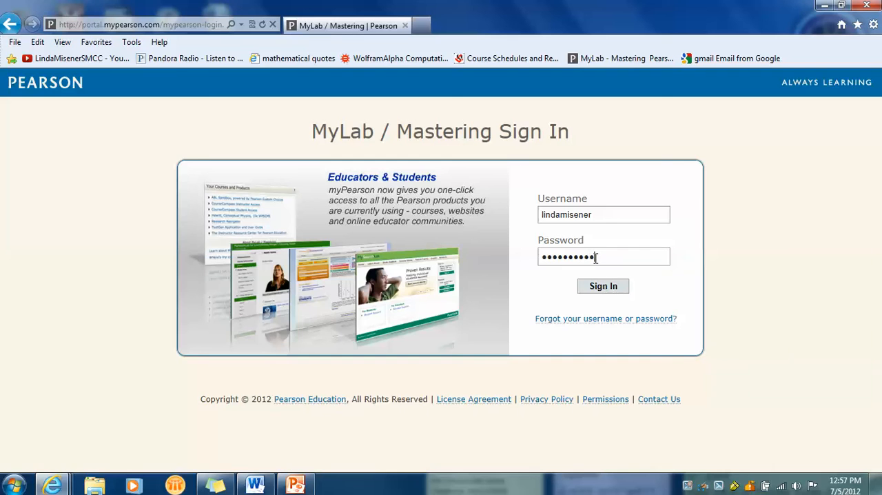
{"action": "left_click", "coordinate": [603, 286]}
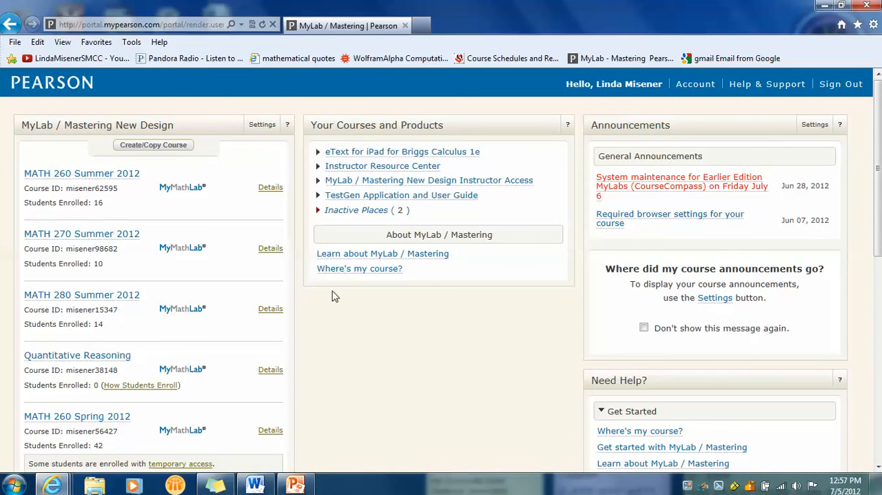
{"action": "mouse_move", "coordinate": [81, 295]}
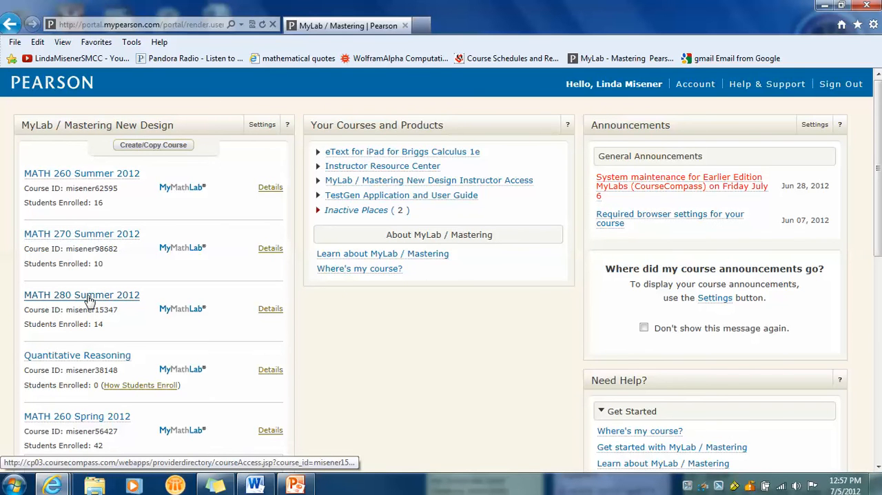
- Open the MATH 280 Summer 2012 course from the course list
{"action": "left_click", "coordinate": [82, 295]}
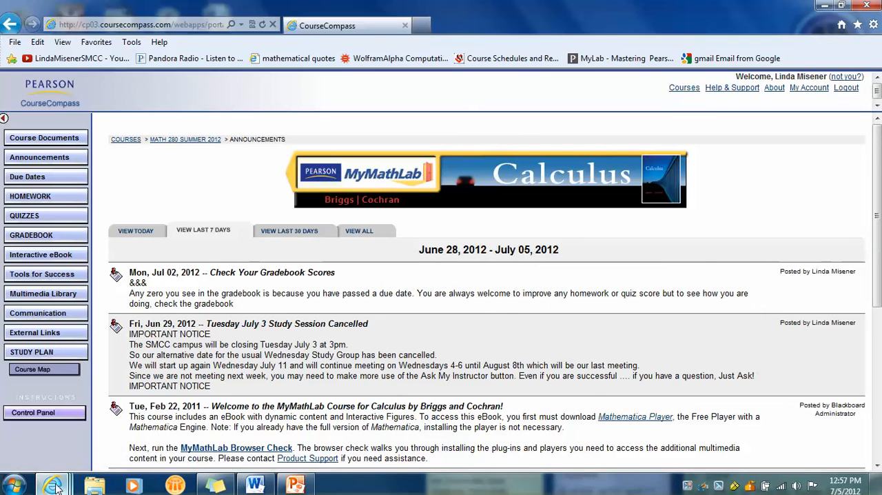
{"action": "mouse_move", "coordinate": [52, 484]}
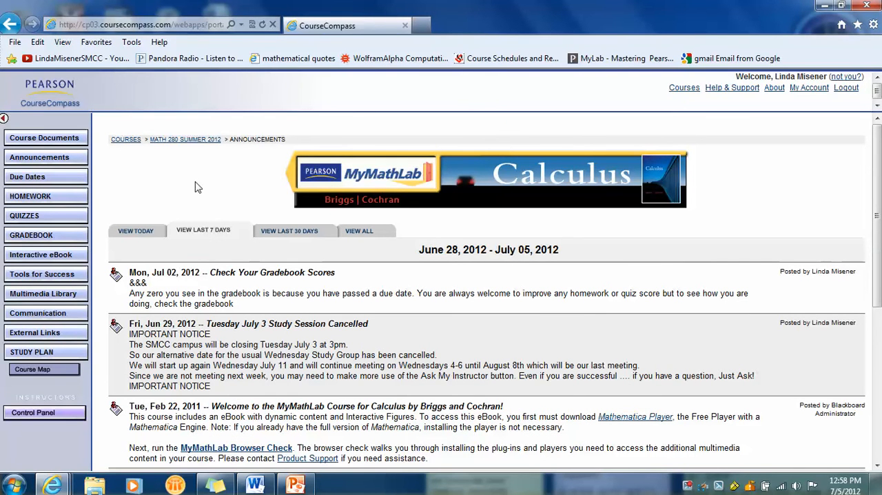
{"action": "mouse_move", "coordinate": [141, 243]}
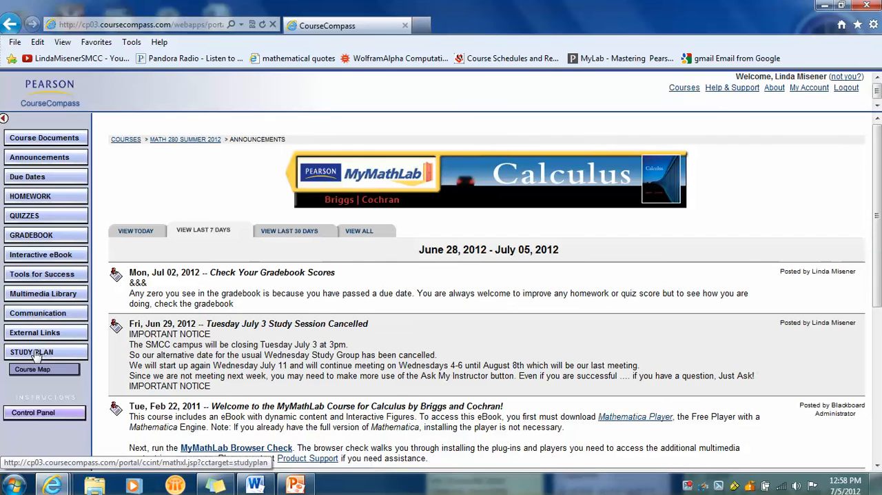
{"action": "mouse_move", "coordinate": [33, 357]}
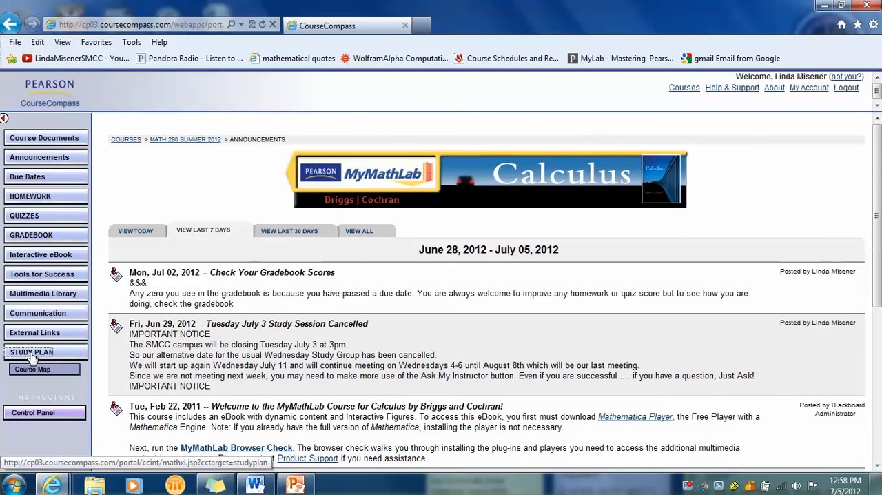
- Open the Study Plan and expand Ch. 13: Functions of Several Variables
{"action": "left_click", "coordinate": [31, 352]}
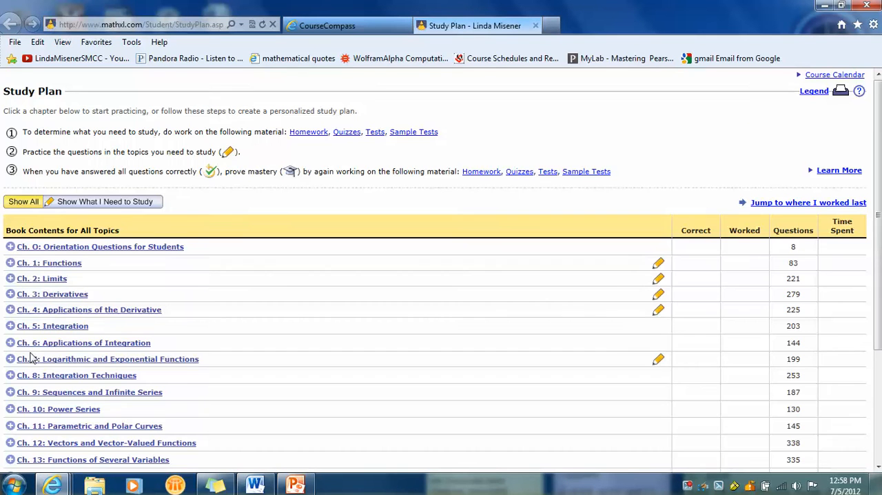
{"action": "mouse_move", "coordinate": [503, 219]}
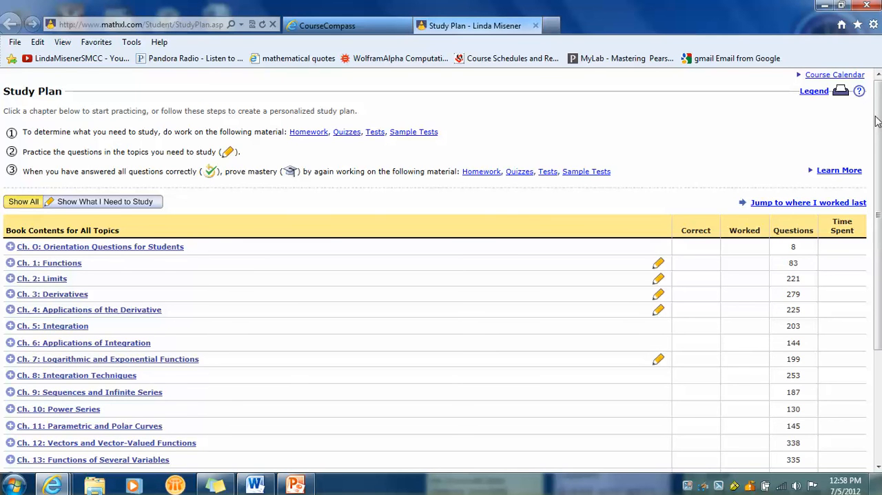
{"action": "scroll", "scroll_direction": "down", "scroll_amount": 3}
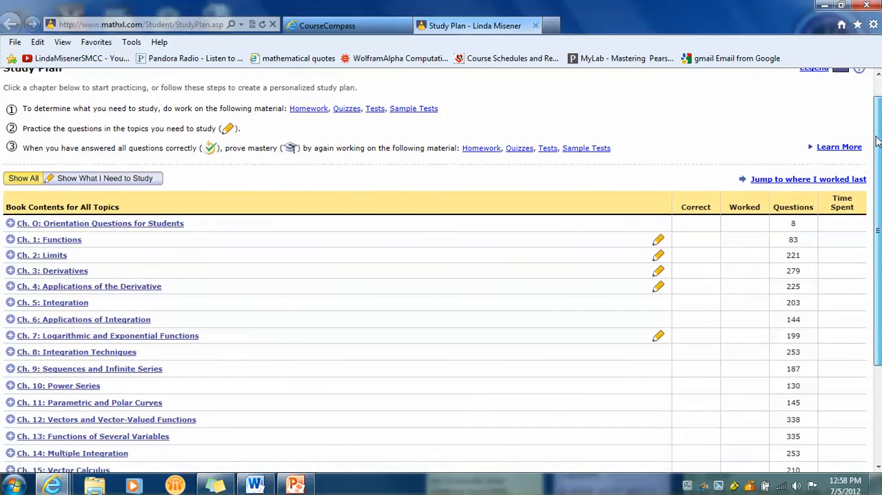
{"action": "scroll", "scroll_direction": "down", "scroll_amount": 3}
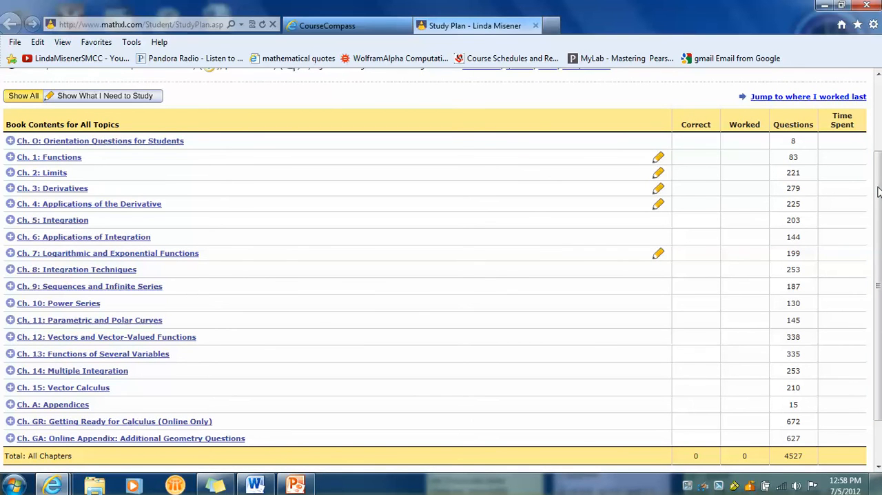
{"action": "mouse_move", "coordinate": [183, 364]}
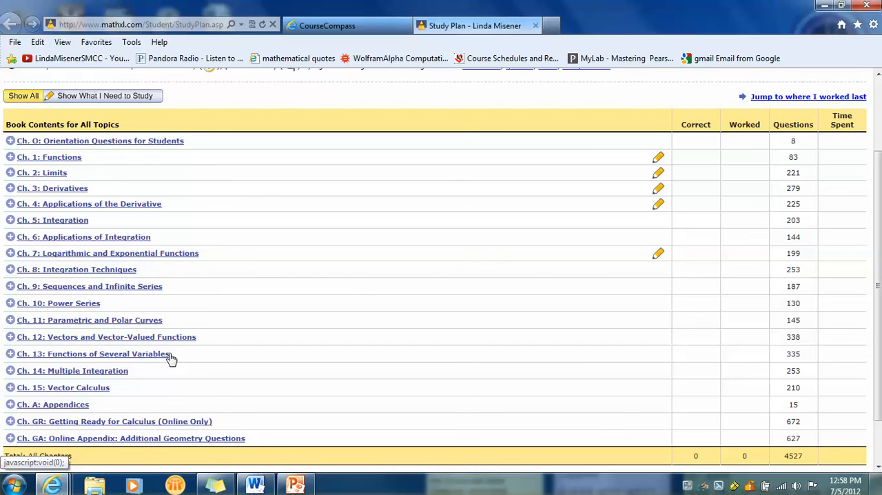
{"action": "mouse_move", "coordinate": [122, 360]}
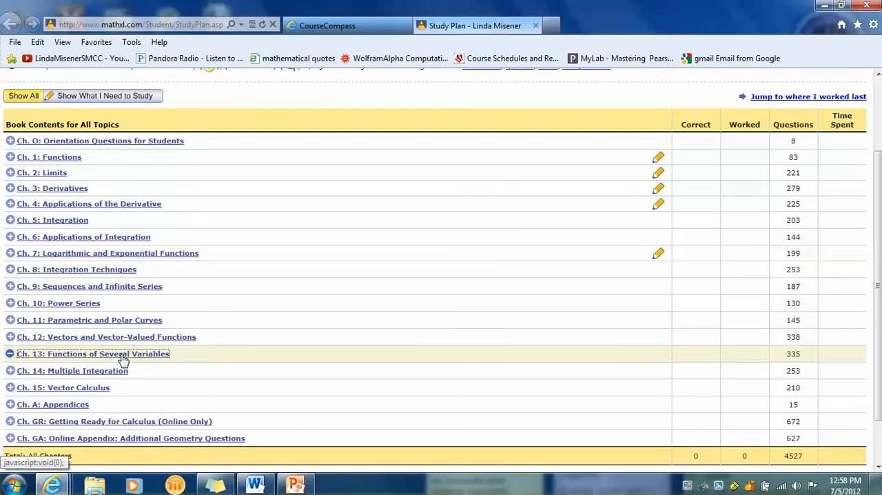
{"action": "left_click", "coordinate": [10, 353]}
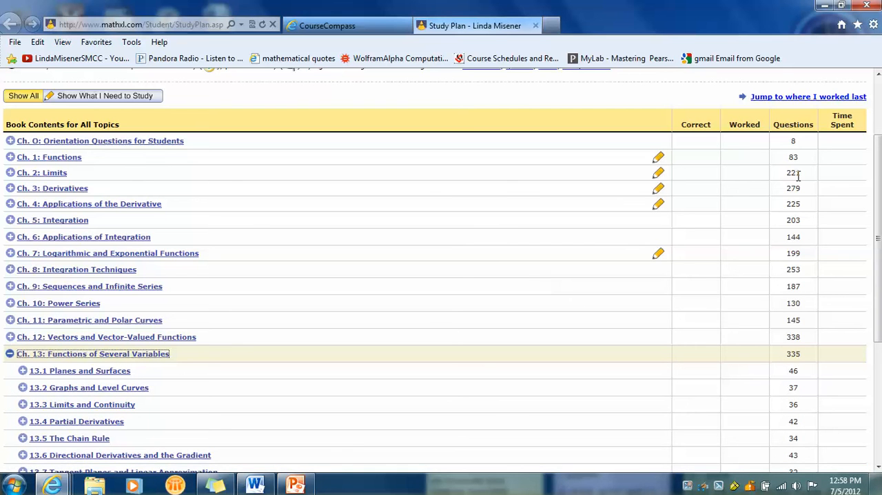
{"action": "scroll", "scroll_direction": "down", "scroll_amount": 3}
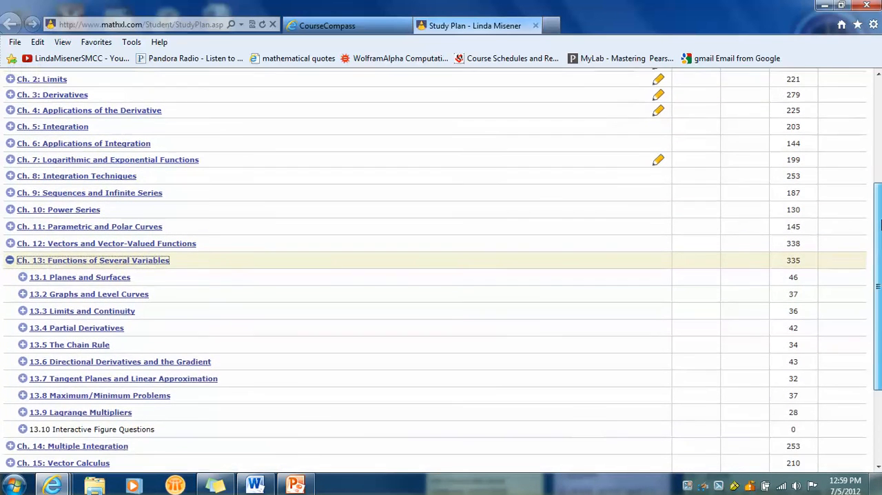
{"action": "scroll", "scroll_direction": "down", "scroll_amount": 3}
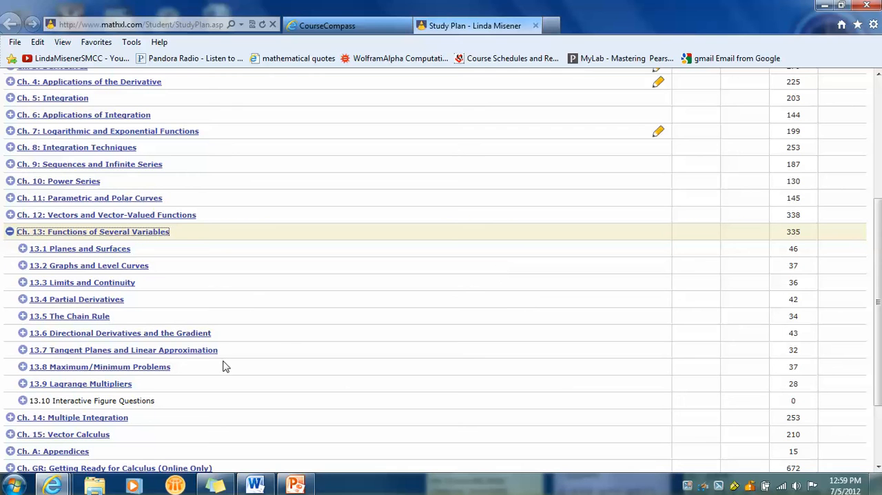
{"action": "mouse_move", "coordinate": [151, 299]}
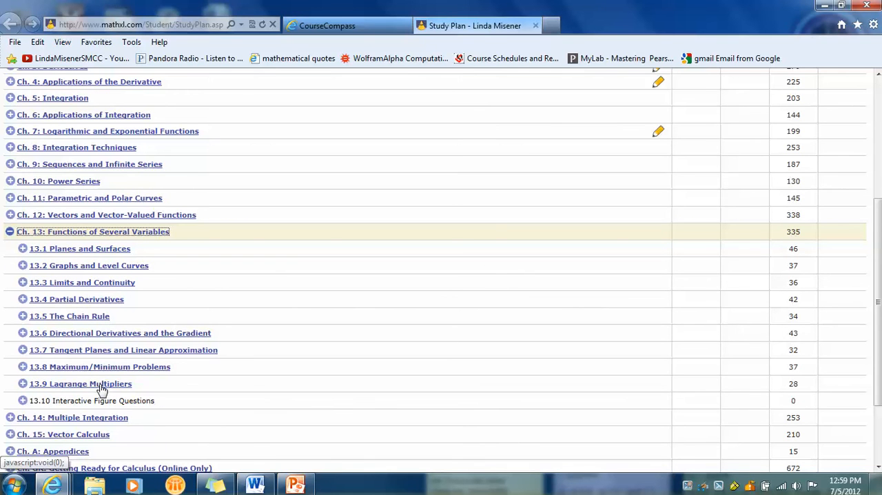
- Open the Section 13.9 Lagrange Multipliers overview and select practice exercise 13.9.27
{"action": "left_click", "coordinate": [80, 383]}
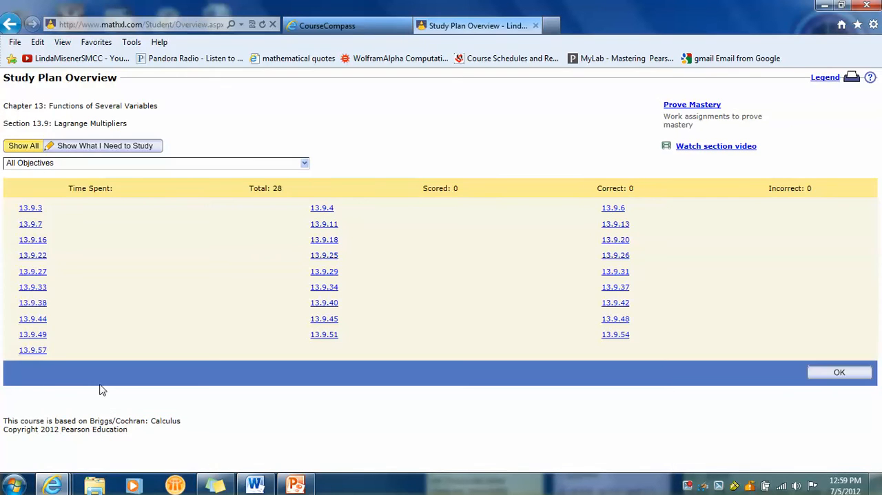
{"action": "mouse_move", "coordinate": [32, 287]}
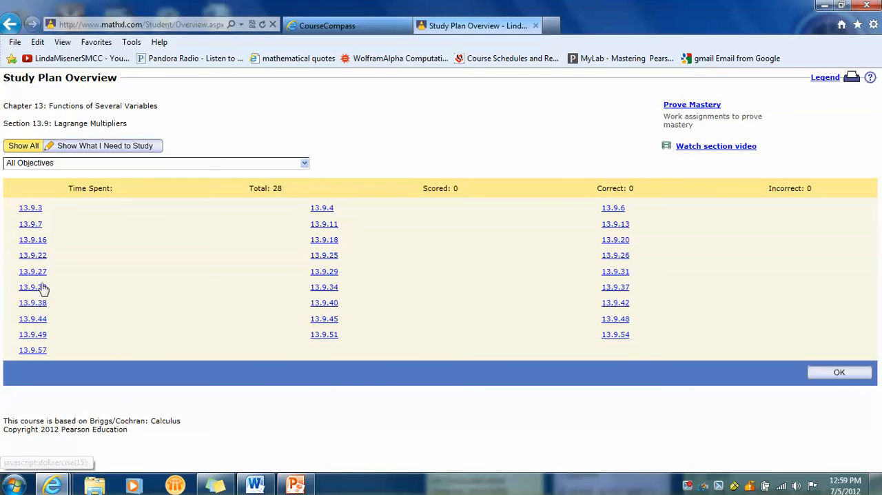
{"action": "mouse_move", "coordinate": [32, 271]}
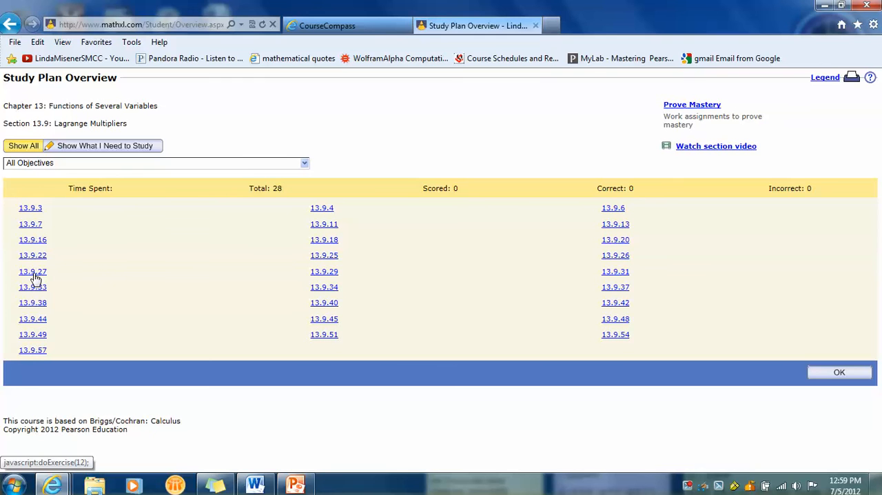
{"action": "left_click", "coordinate": [32, 271]}
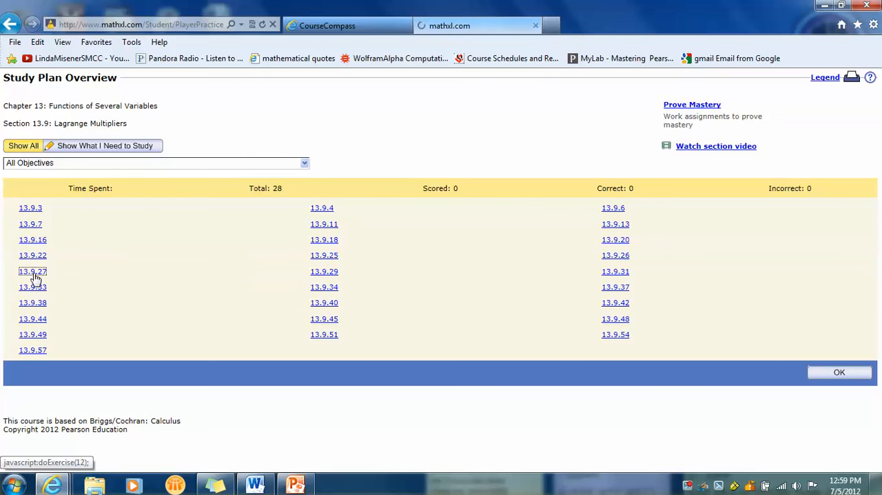
- Load practice exercise 13.9.27 and put the cursor in the empty L answer box
{"action": "left_click", "coordinate": [32, 271]}
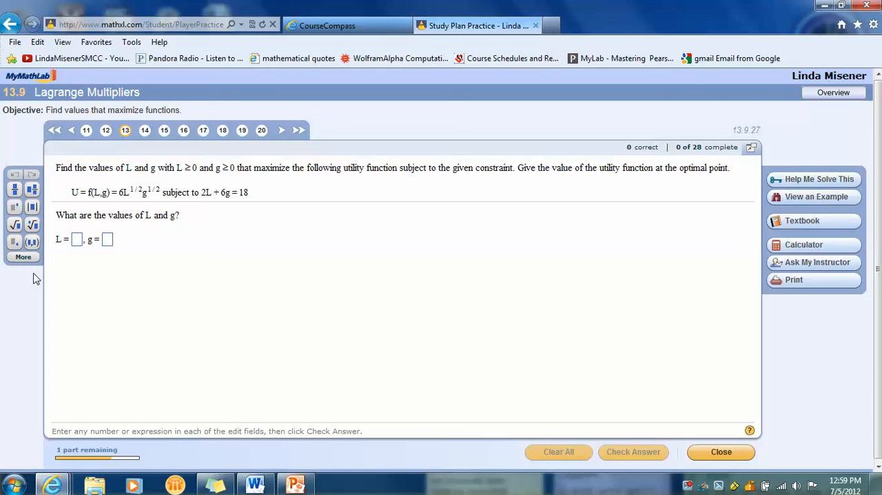
{"action": "left_click", "coordinate": [77, 239]}
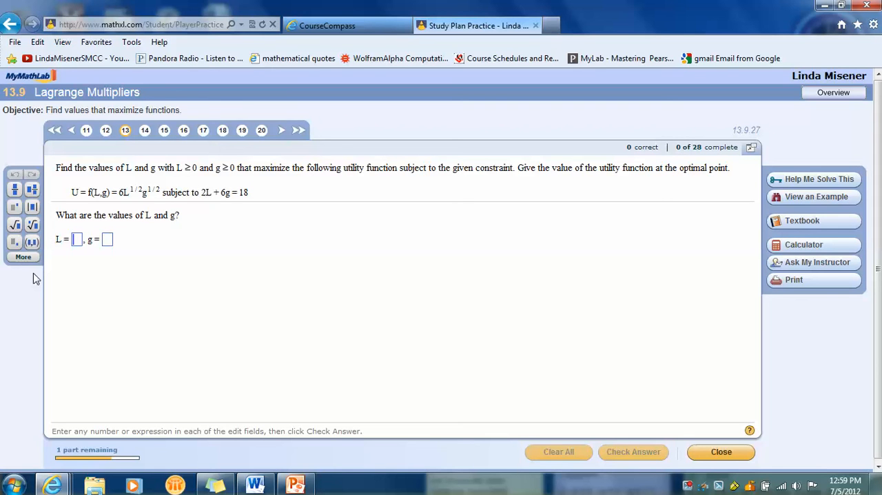
{"action": "mouse_move", "coordinate": [315, 303]}
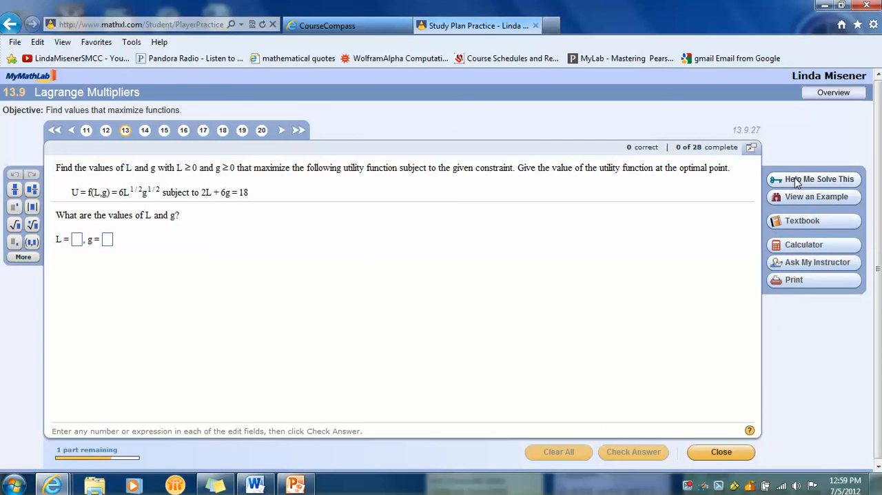
{"action": "mouse_move", "coordinate": [642, 326]}
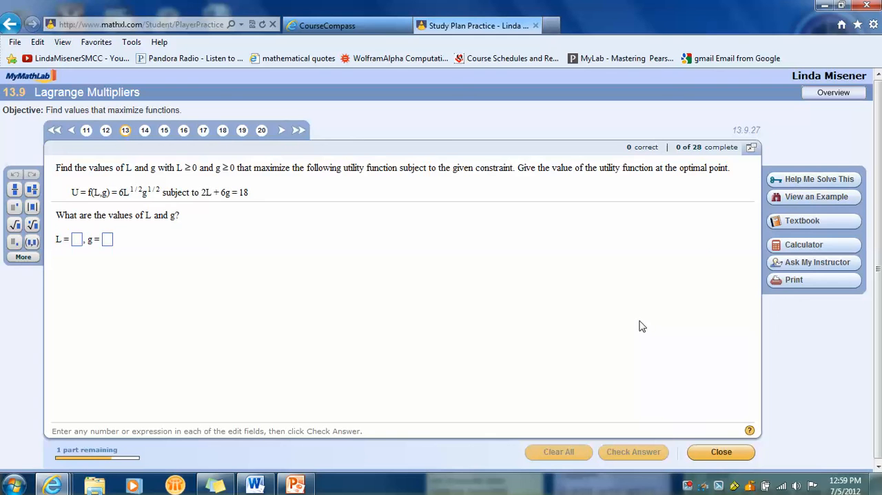
{"action": "left_click", "coordinate": [77, 239]}
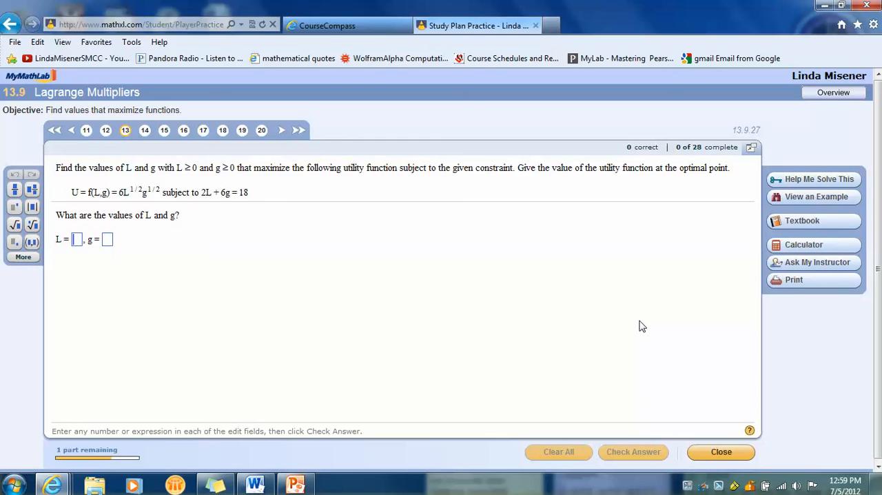
{"action": "mouse_move", "coordinate": [706, 283]}
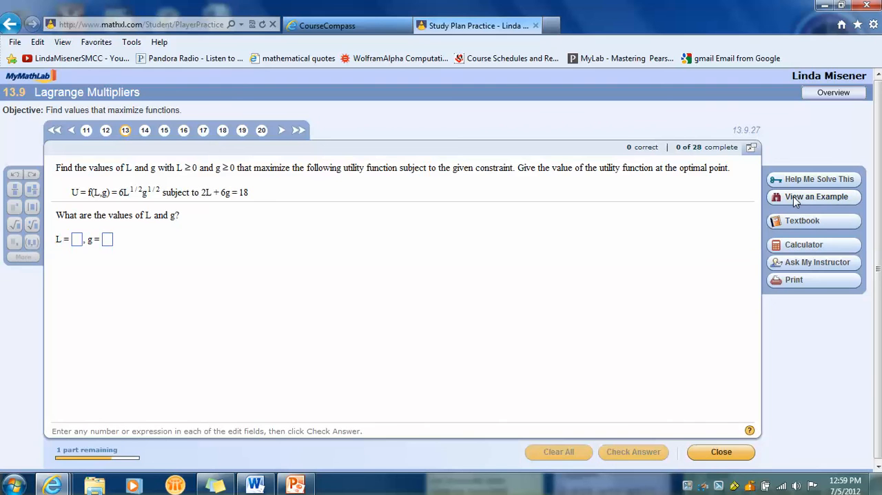
- Step through the View an Example solution to the substitution step, then close it
{"action": "left_click", "coordinate": [816, 196]}
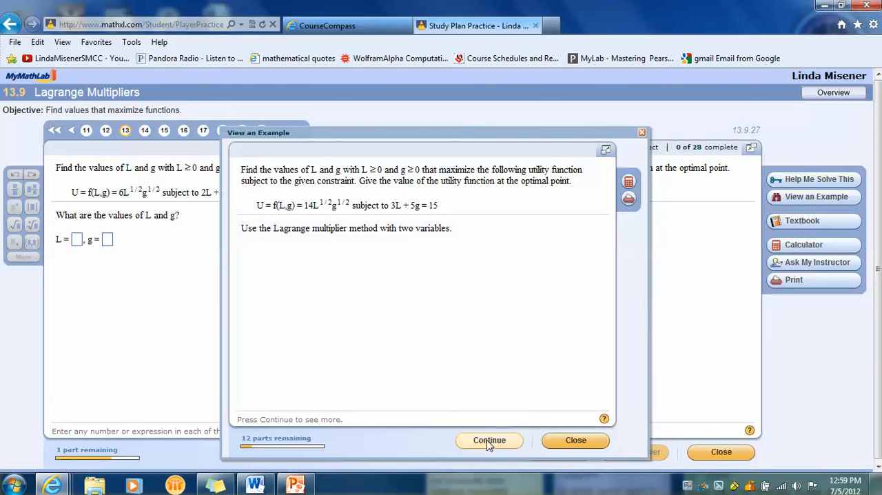
{"action": "left_click", "coordinate": [489, 440]}
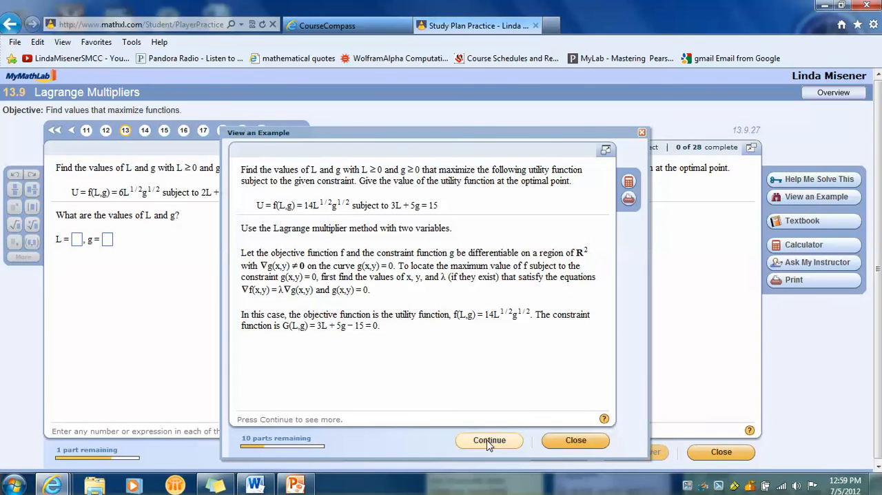
{"action": "left_click", "coordinate": [489, 441]}
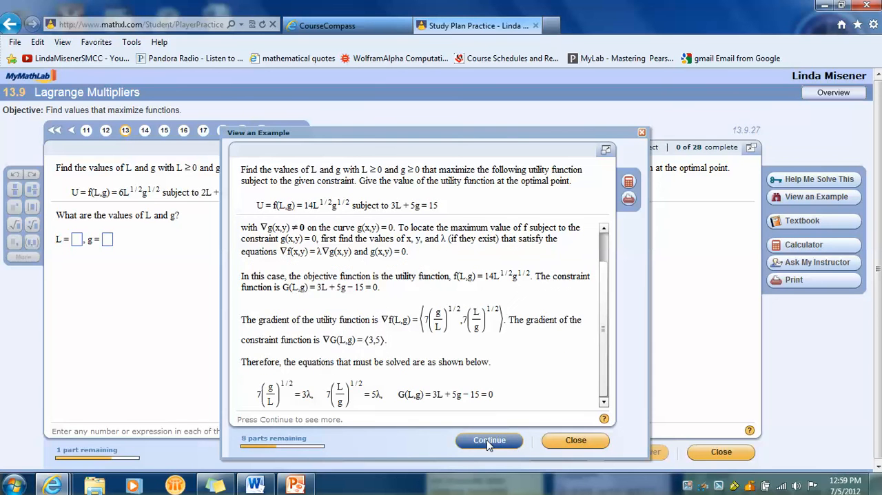
{"action": "left_click", "coordinate": [489, 440]}
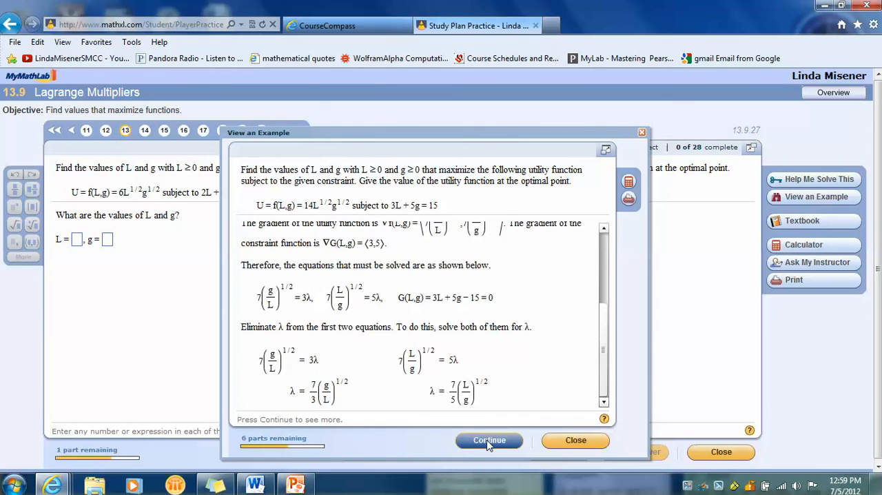
{"action": "left_click", "coordinate": [490, 440]}
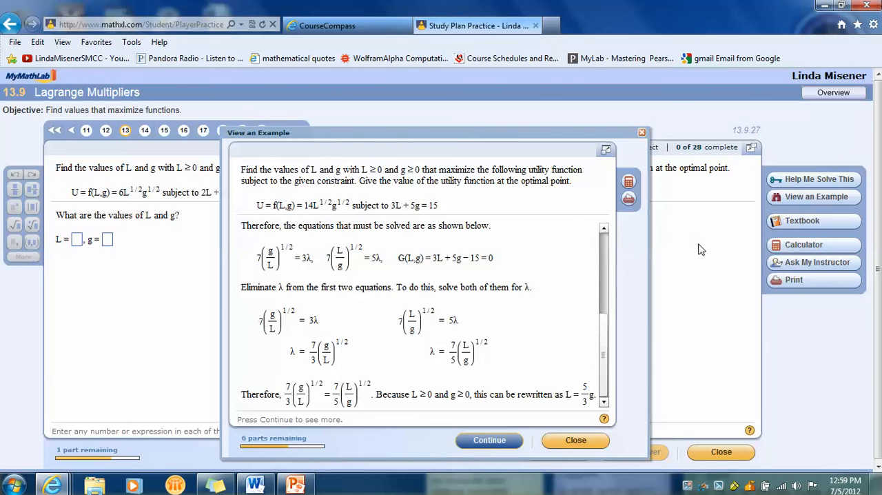
{"action": "left_click", "coordinate": [488, 440]}
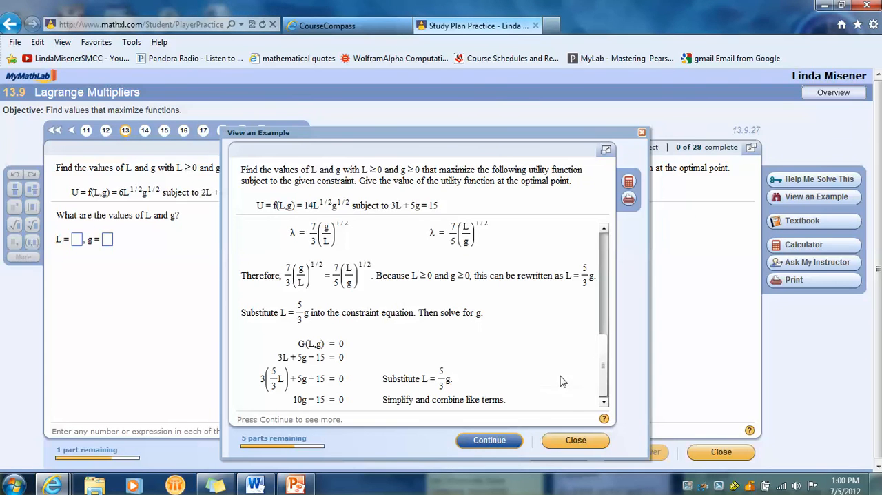
{"action": "left_click", "coordinate": [576, 440]}
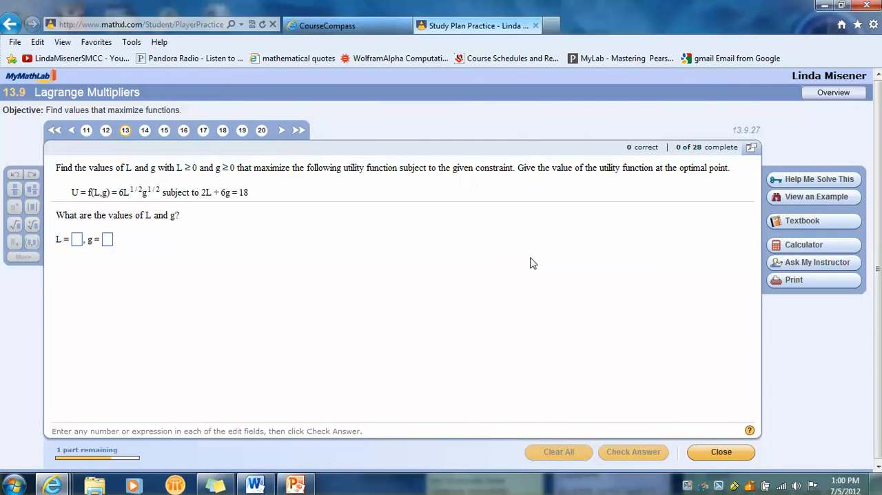
{"action": "mouse_move", "coordinate": [199, 272]}
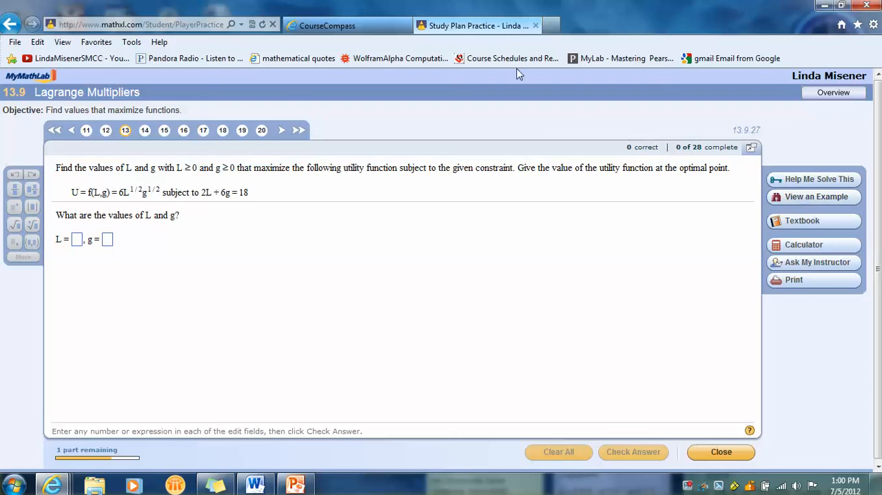
{"action": "mouse_move", "coordinate": [490, 28]}
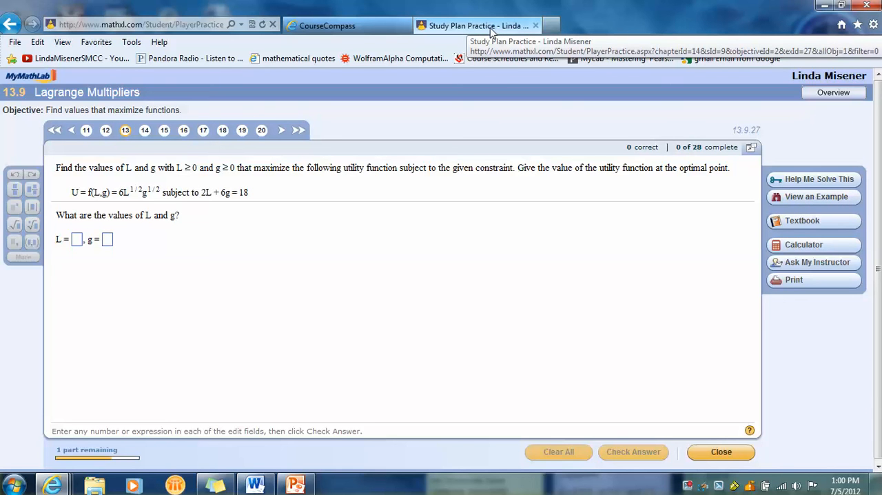
{"action": "mouse_move", "coordinate": [597, 107]}
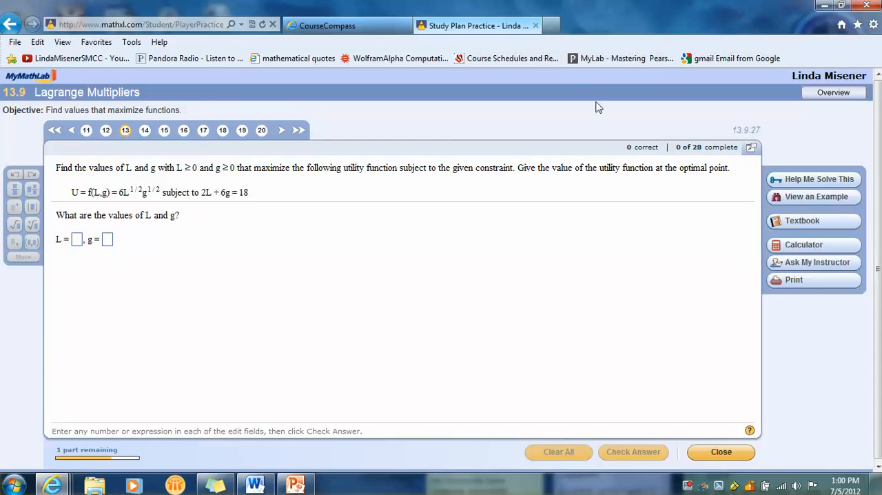
{"action": "mouse_move", "coordinate": [605, 129]}
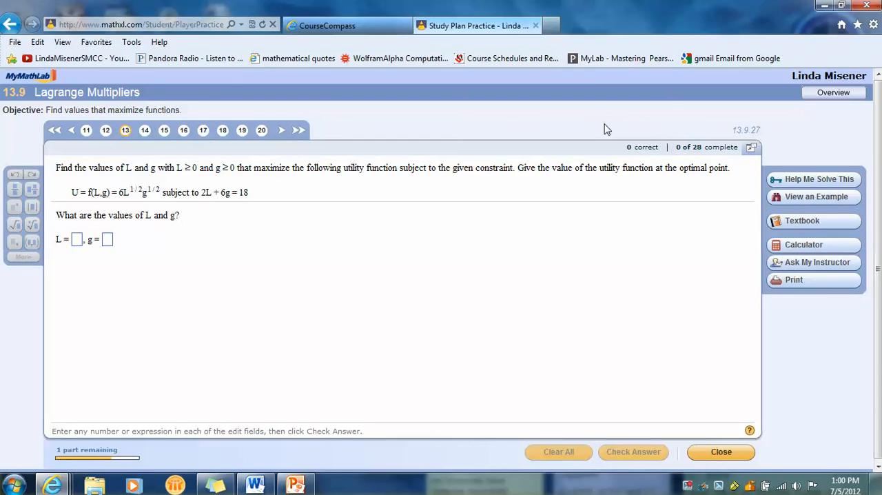
{"action": "mouse_move", "coordinate": [801, 32]}
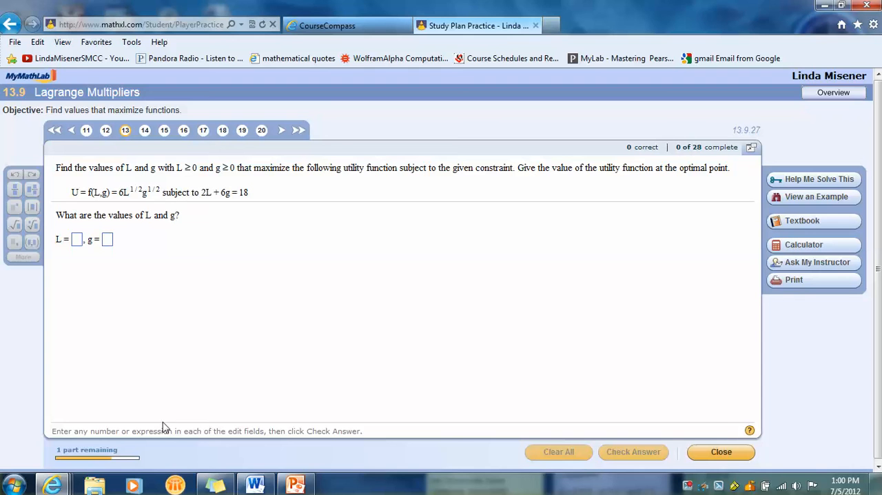
{"action": "mouse_move", "coordinate": [52, 484]}
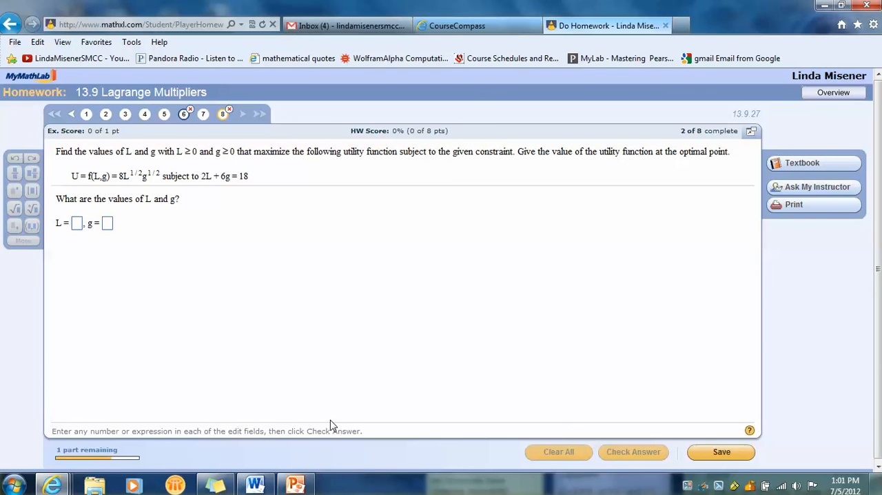
{"action": "mouse_move", "coordinate": [222, 169]}
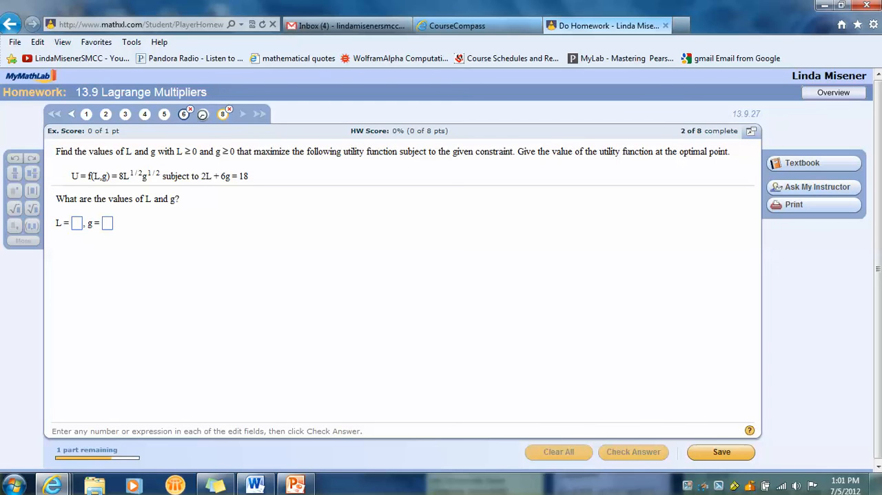
- Load homework question 7 (13.9.25) and put the cursor in the minimum-distance answer box
{"action": "left_click", "coordinate": [203, 114]}
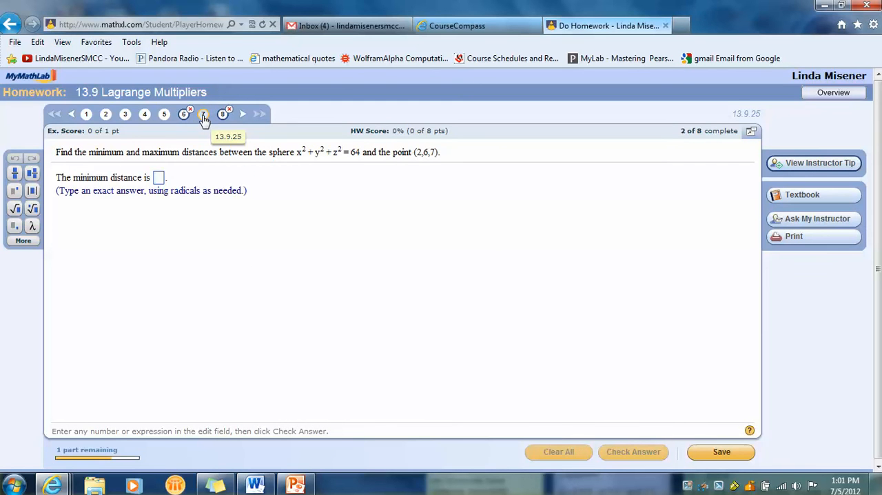
{"action": "left_click", "coordinate": [159, 177]}
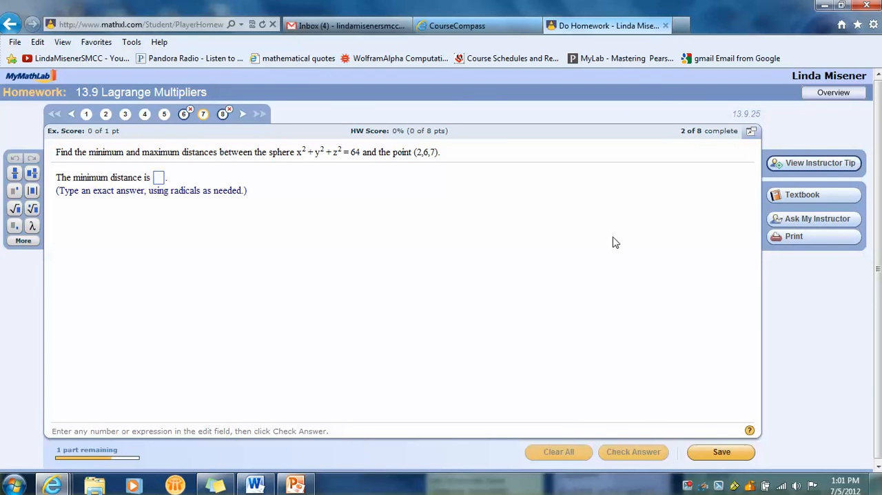
{"action": "mouse_move", "coordinate": [610, 311]}
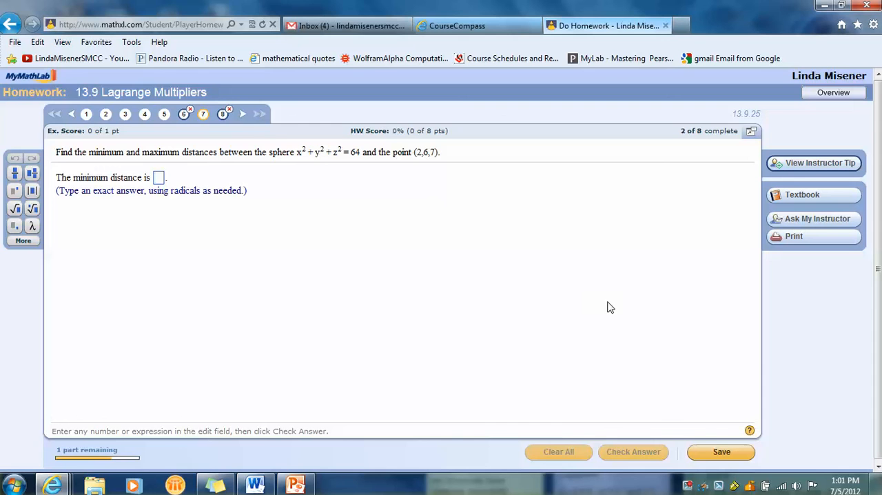
{"action": "left_click", "coordinate": [158, 177]}
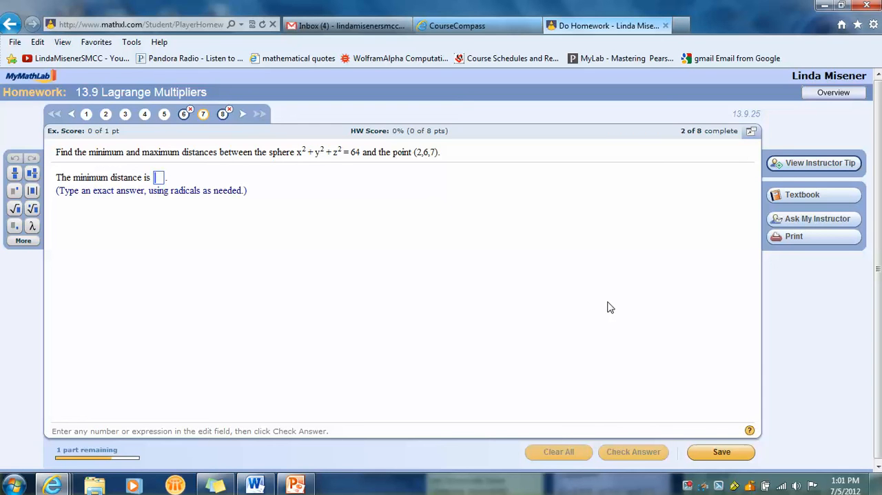
{"action": "mouse_move", "coordinate": [756, 72]}
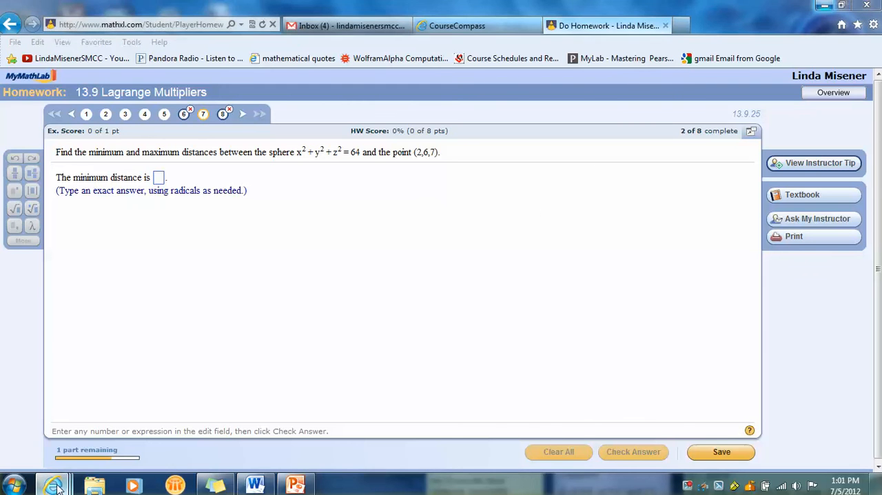
{"action": "mouse_move", "coordinate": [51, 484]}
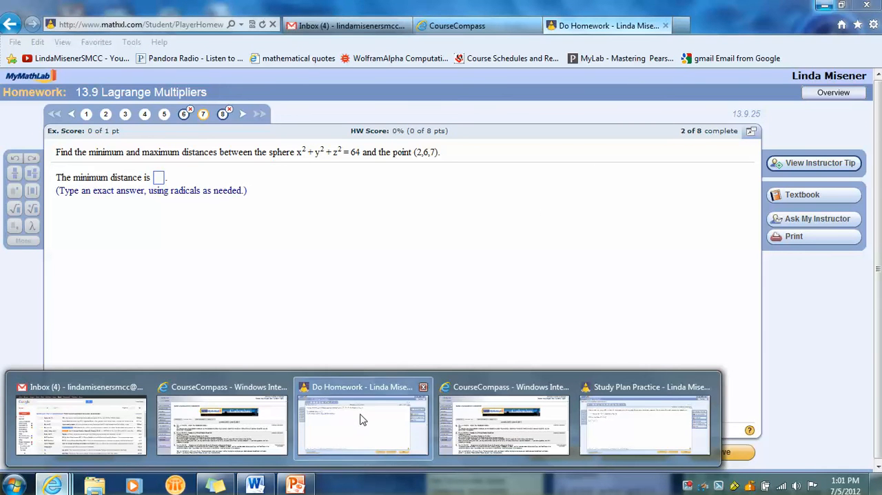
- Bring the Study Plan practice window for exercise 13.9.27 back to the front
{"action": "left_click", "coordinate": [644, 421]}
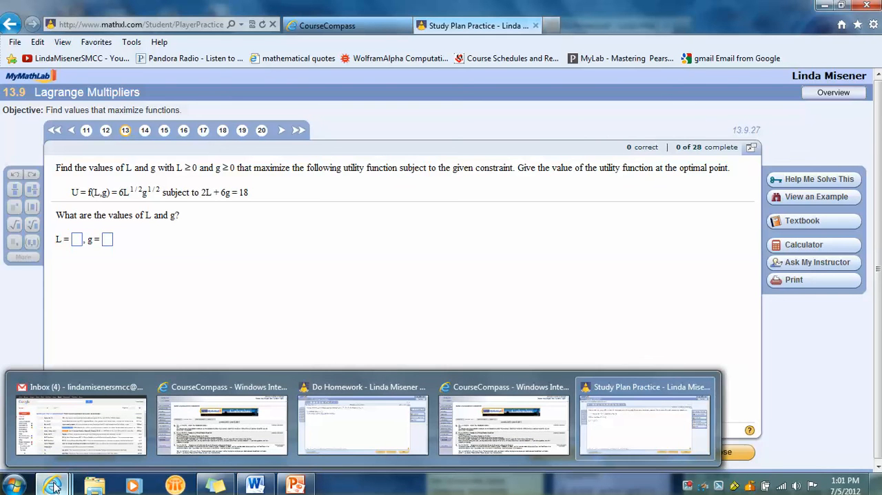
{"action": "left_click", "coordinate": [363, 386]}
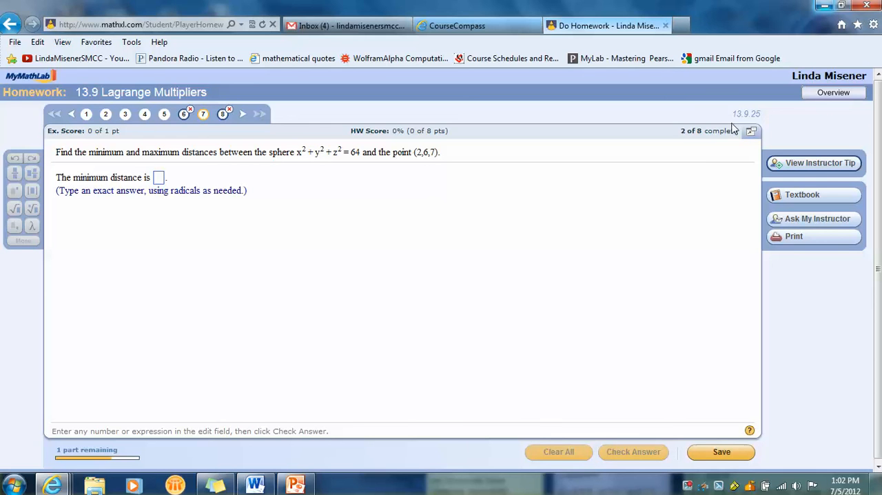
{"action": "mouse_move", "coordinate": [757, 126]}
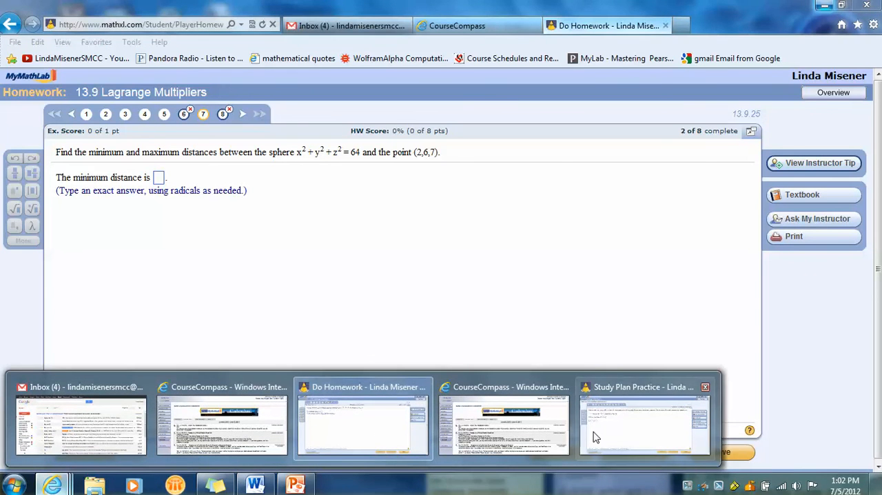
{"action": "left_click", "coordinate": [643, 420]}
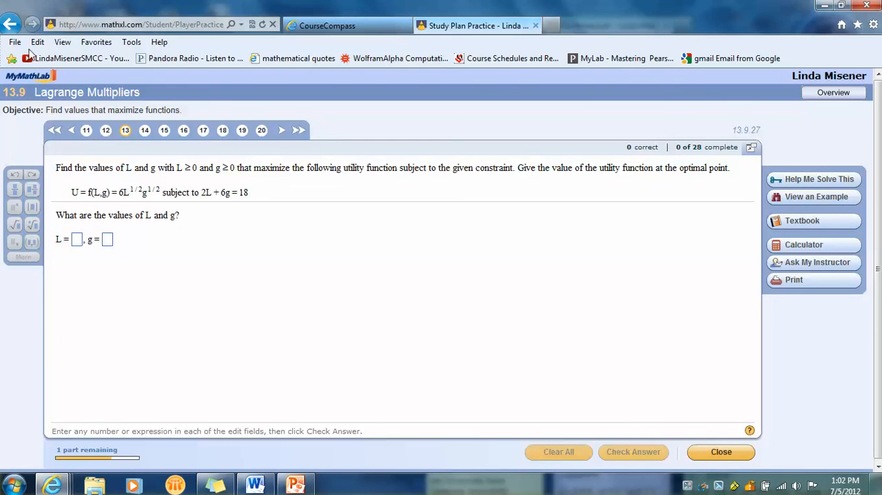
{"action": "mouse_move", "coordinate": [11, 24]}
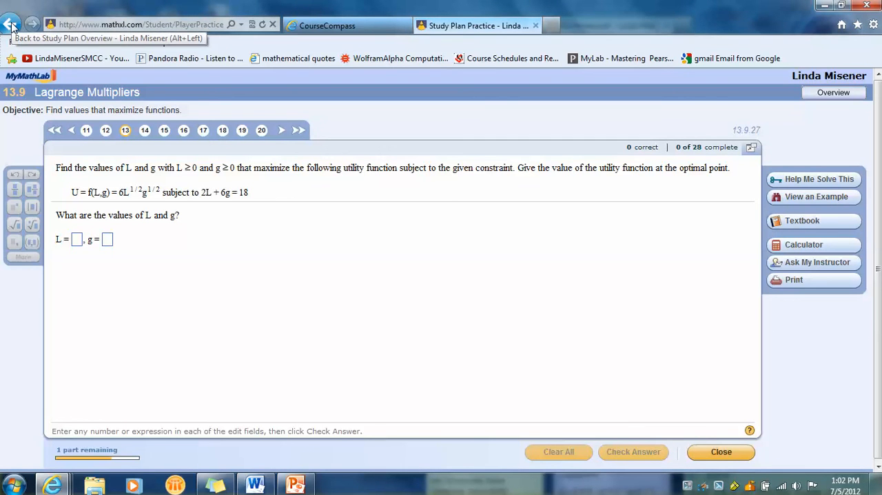
- Go back to the Study Plan Overview and open practice exercise 13.9.25 on sphere-to-point distance
{"action": "left_click", "coordinate": [11, 24]}
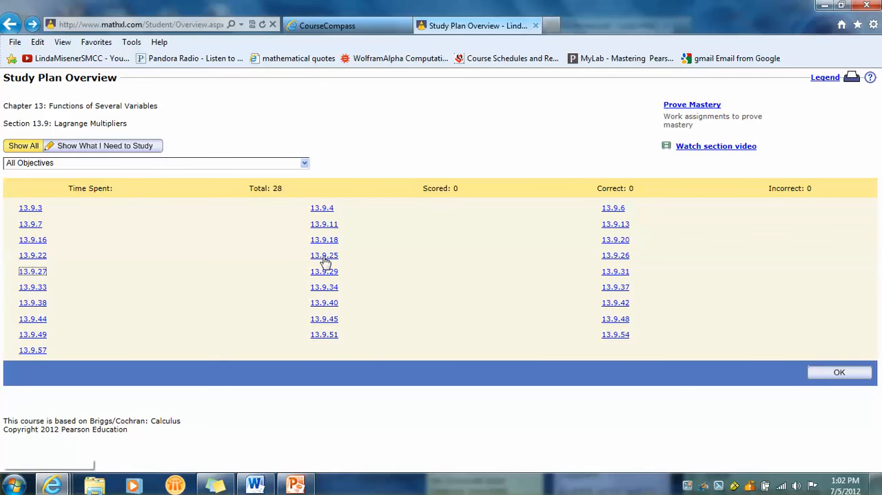
{"action": "left_click", "coordinate": [324, 255]}
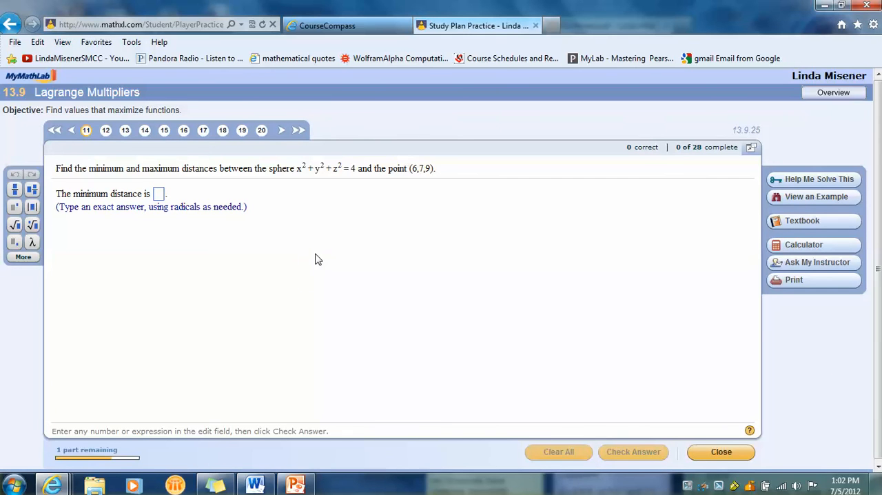
{"action": "left_click", "coordinate": [158, 193]}
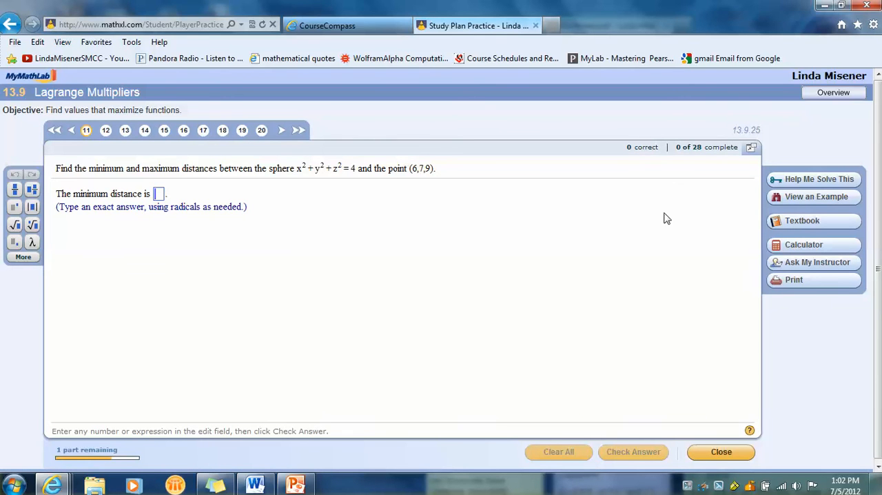
{"action": "mouse_move", "coordinate": [817, 197]}
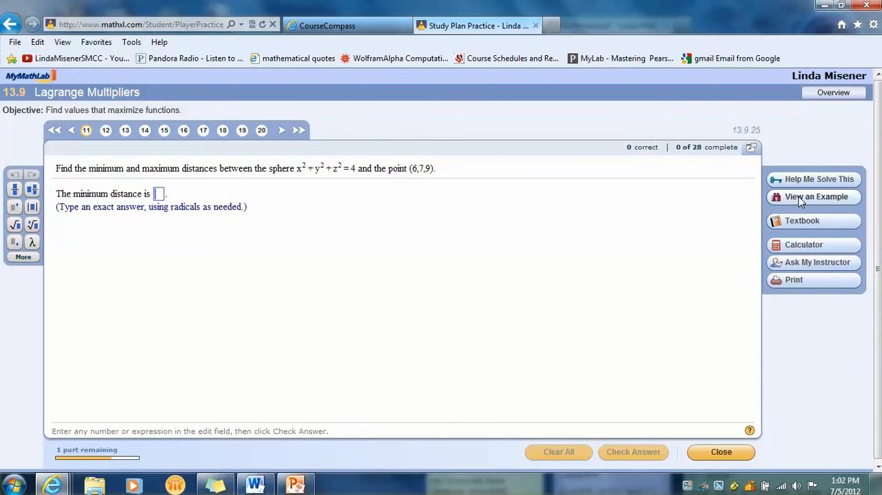
{"action": "mouse_move", "coordinate": [831, 25]}
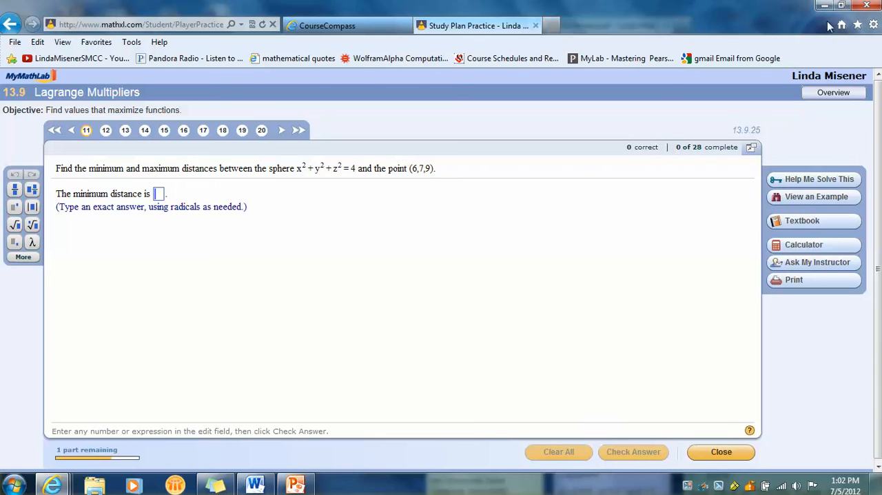